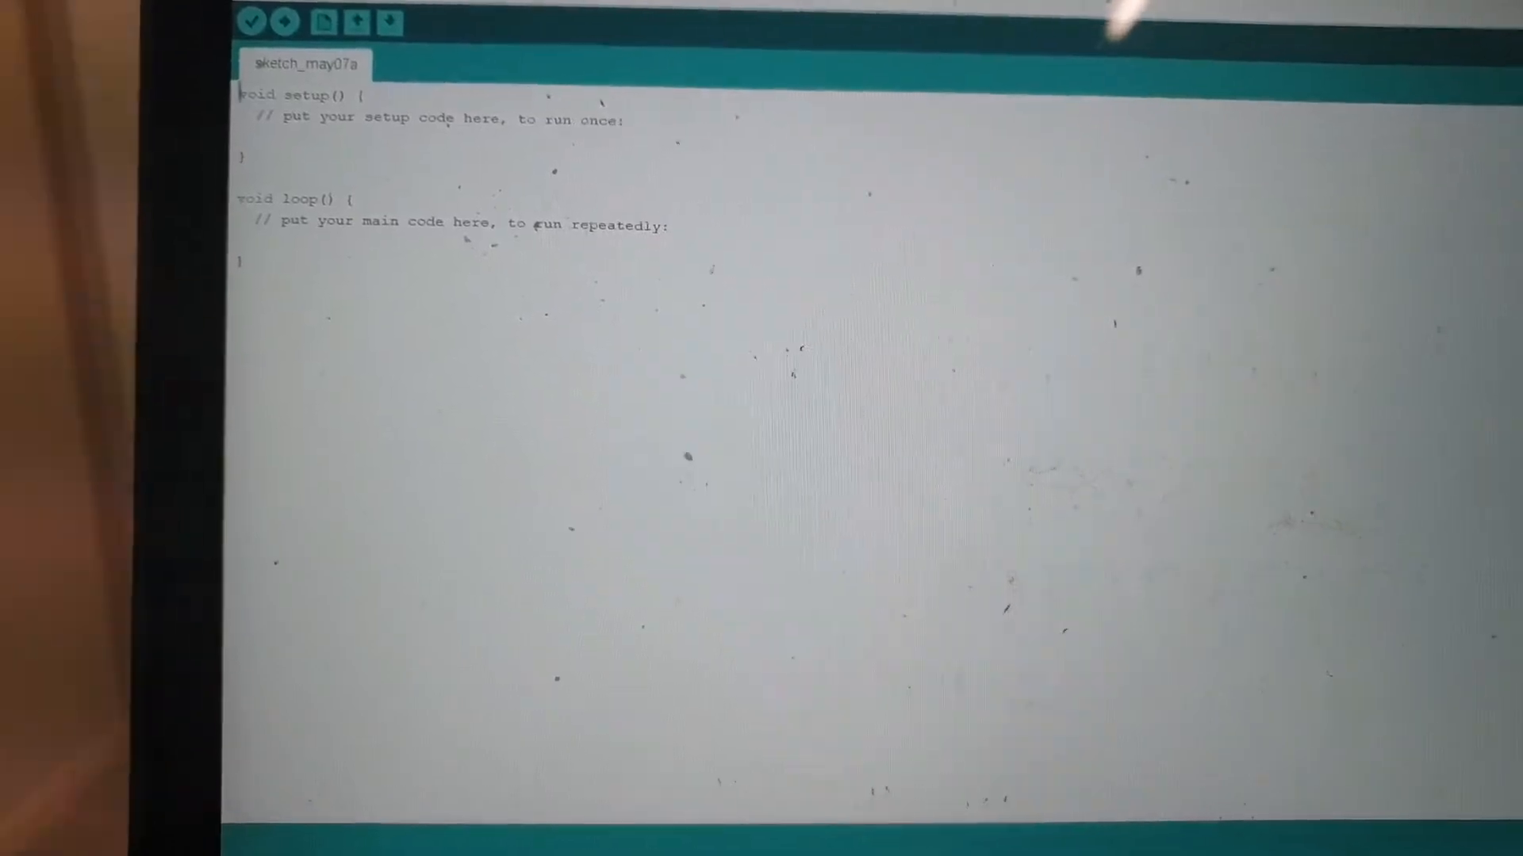
Open the Arduino IDE serial monitor from the sketch tools list, then reopen the list
{"action": "left_click", "coordinate": [803, 150]}
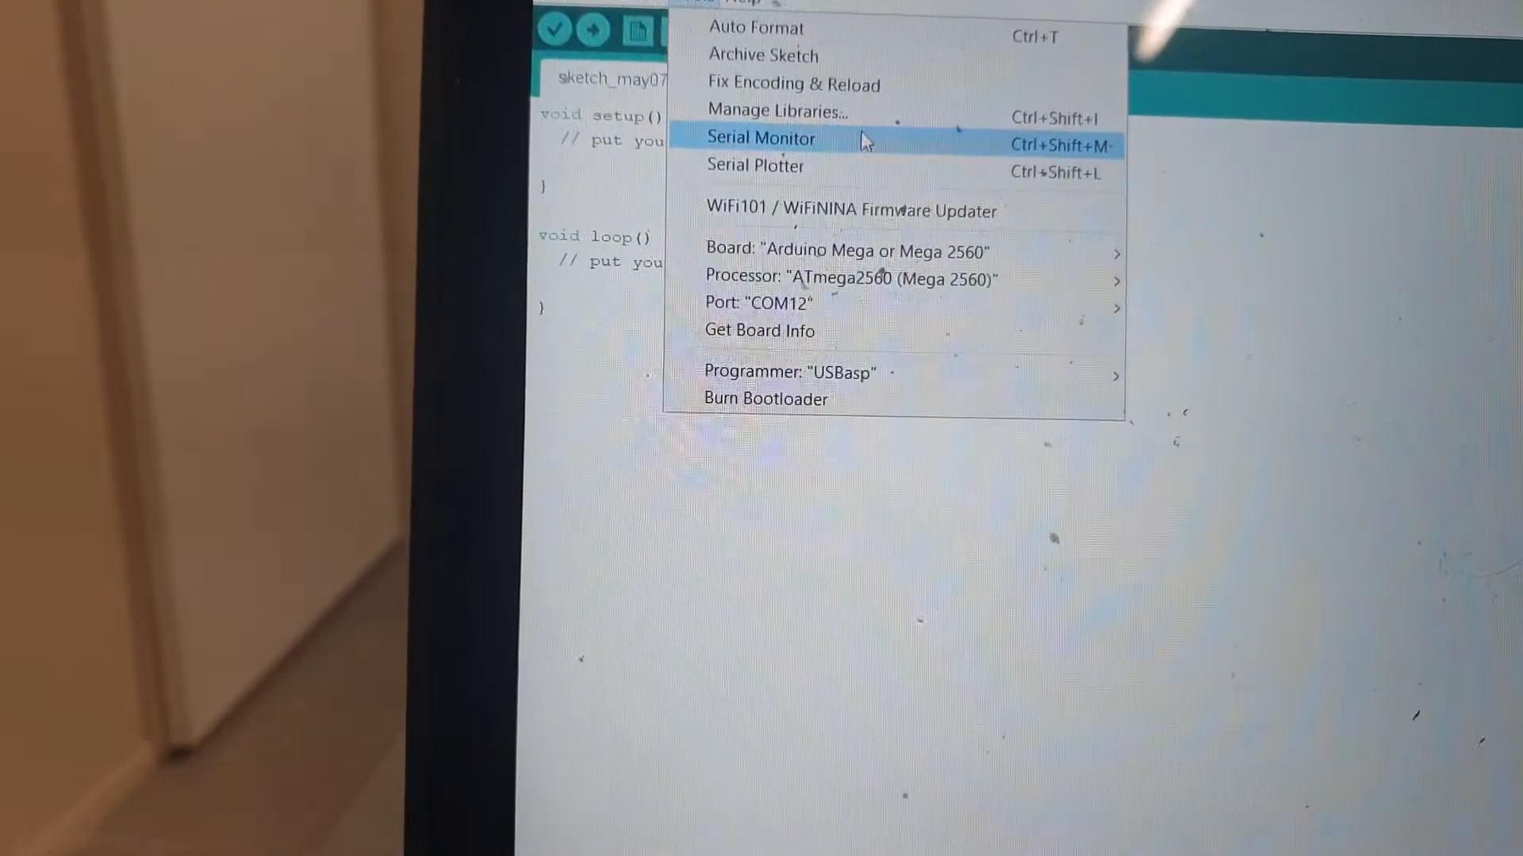
{"action": "left_click", "coordinate": [761, 138]}
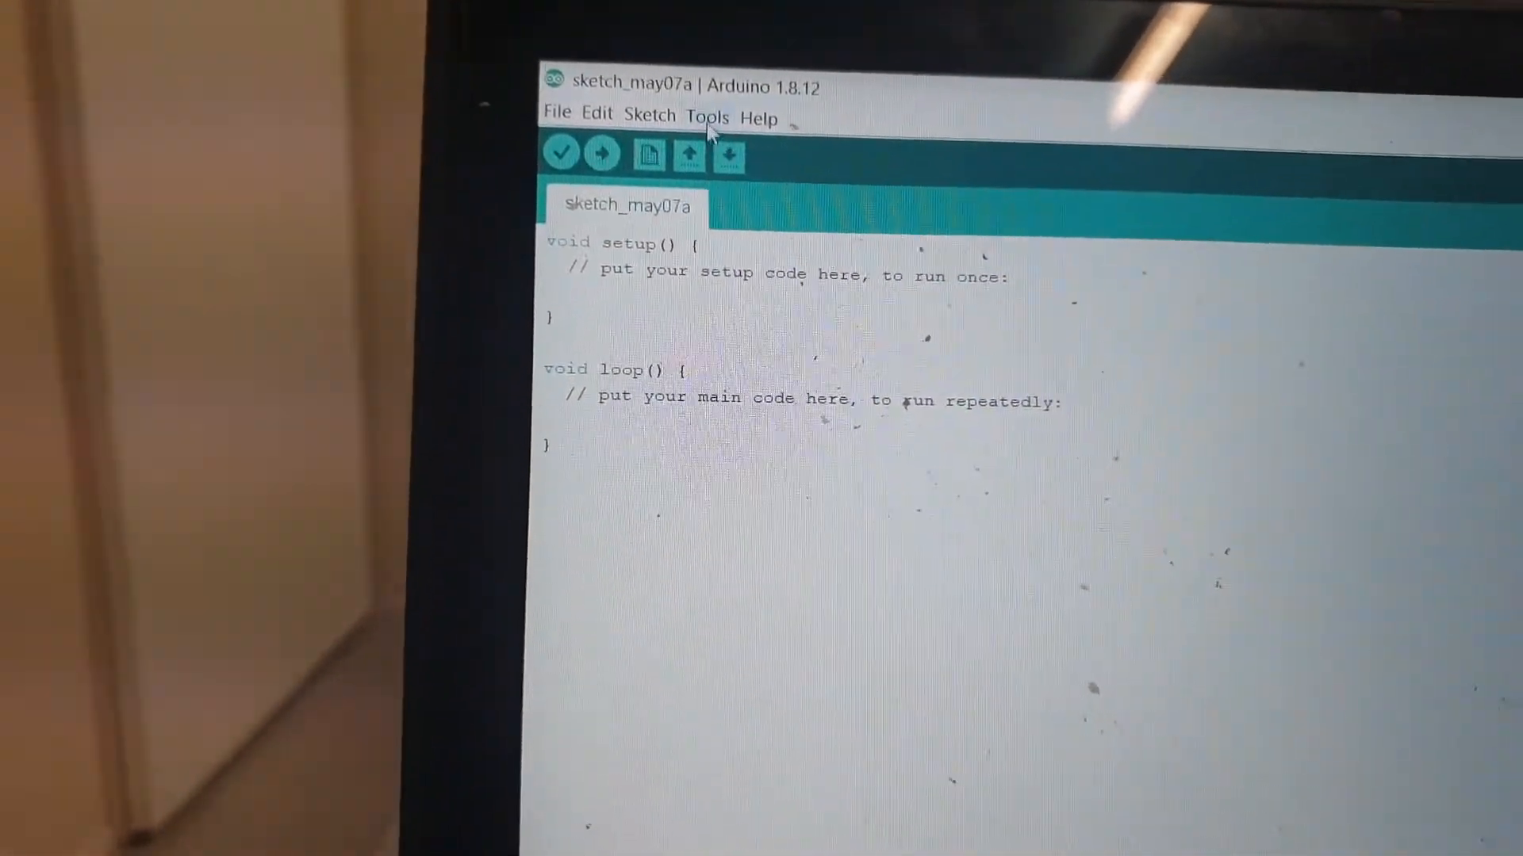
{"action": "left_click", "coordinate": [706, 116]}
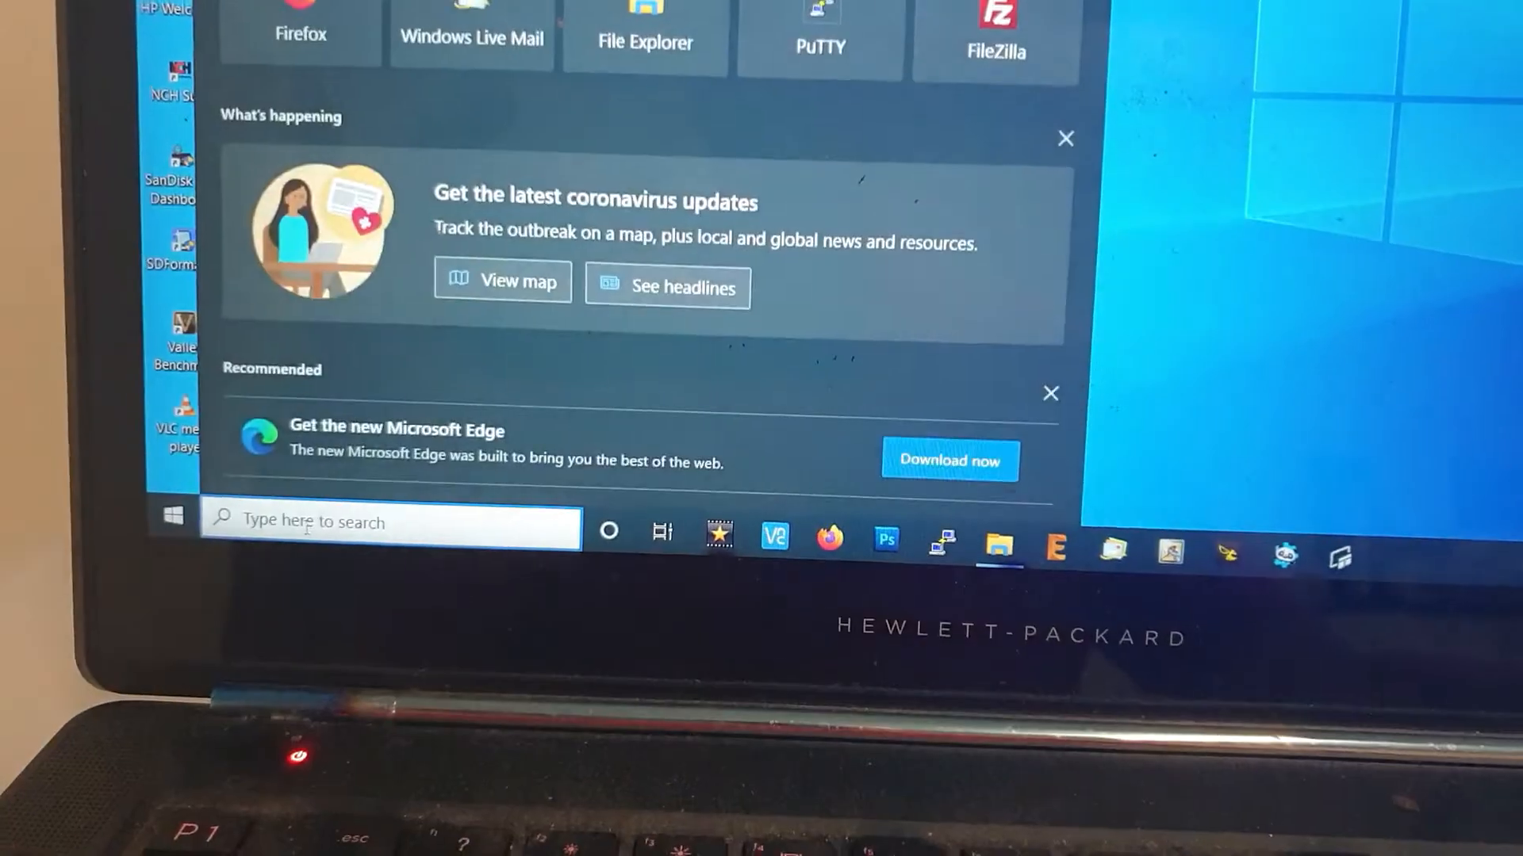
{"action": "type", "text": "blu"}
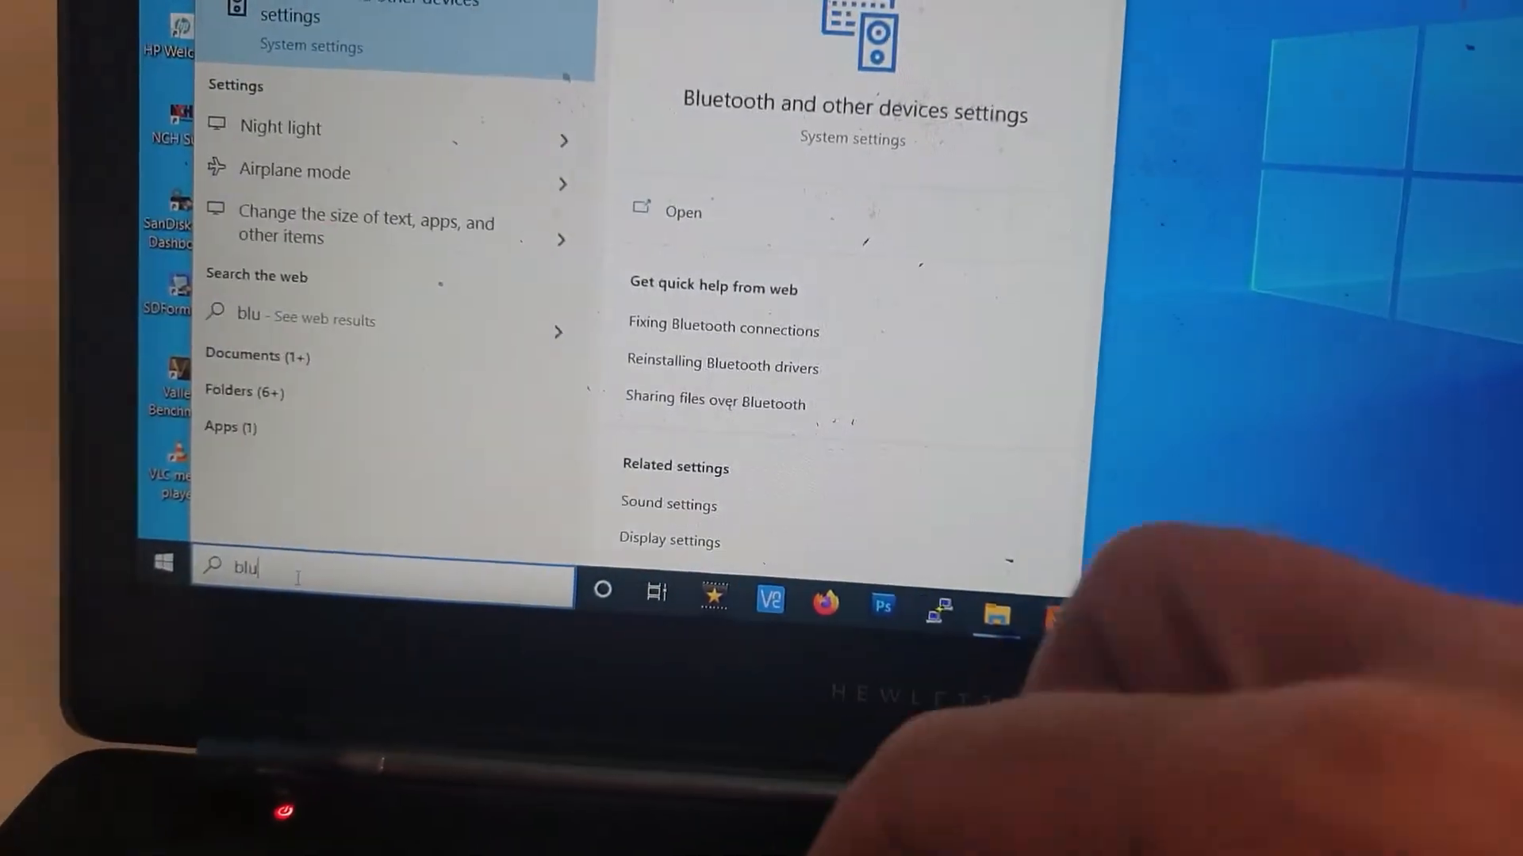
{"action": "type", "text": "e"}
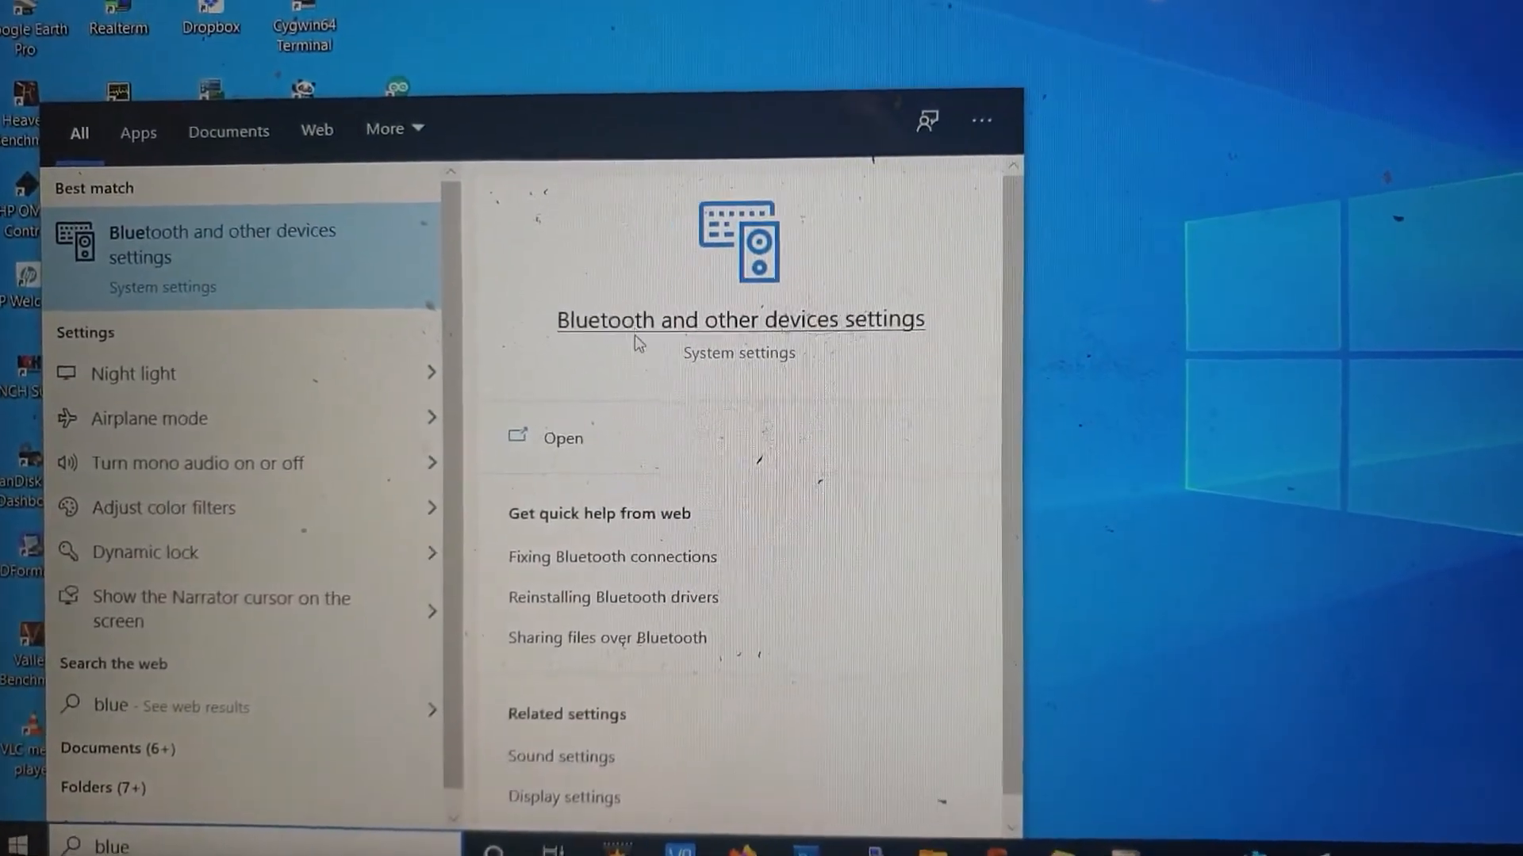
{"action": "left_click", "coordinate": [561, 437]}
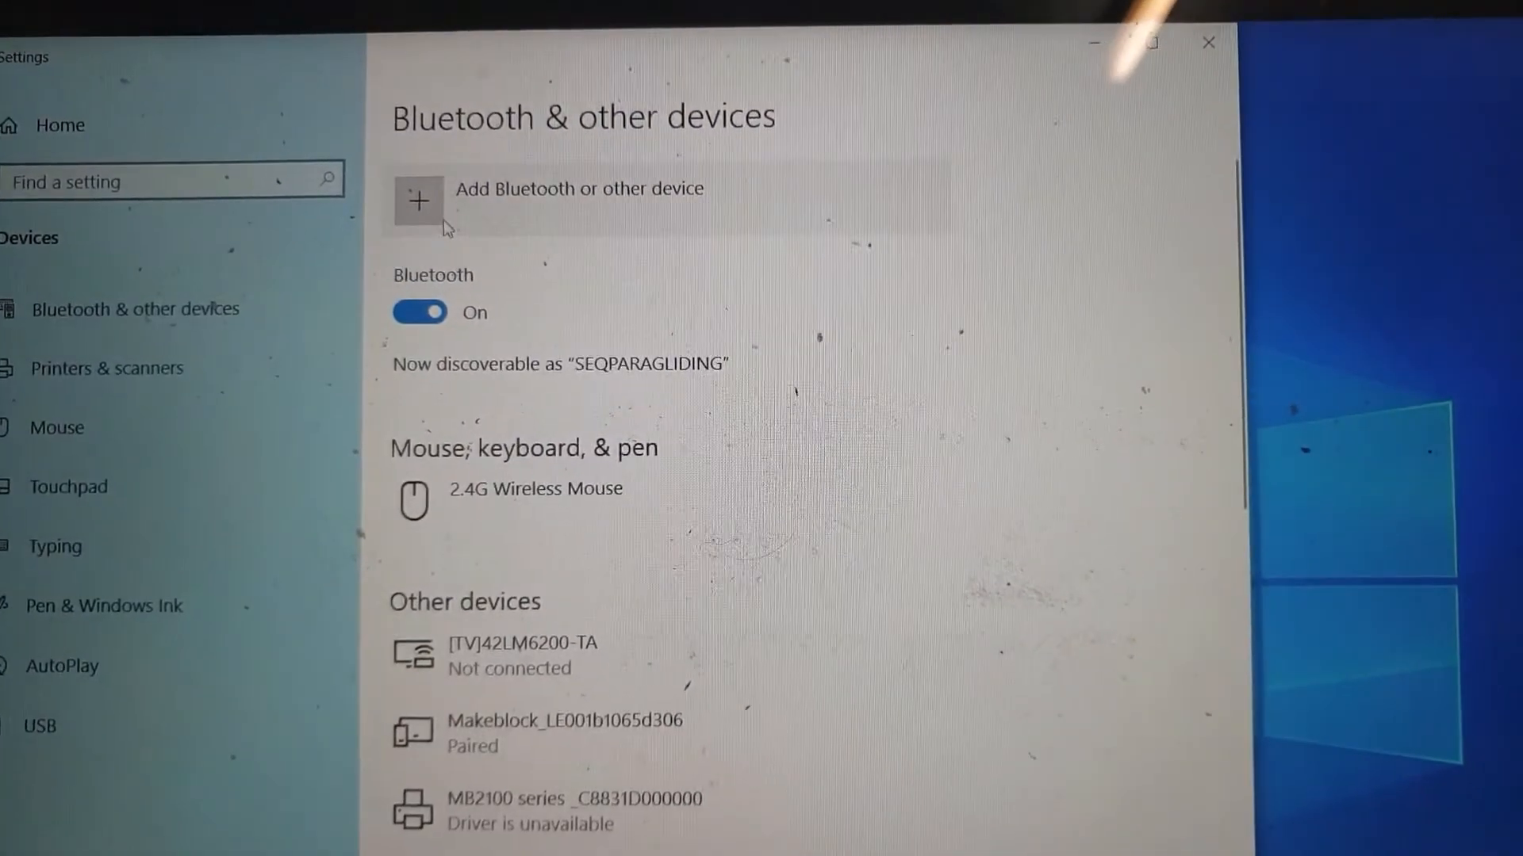
{"action": "left_click", "coordinate": [418, 200]}
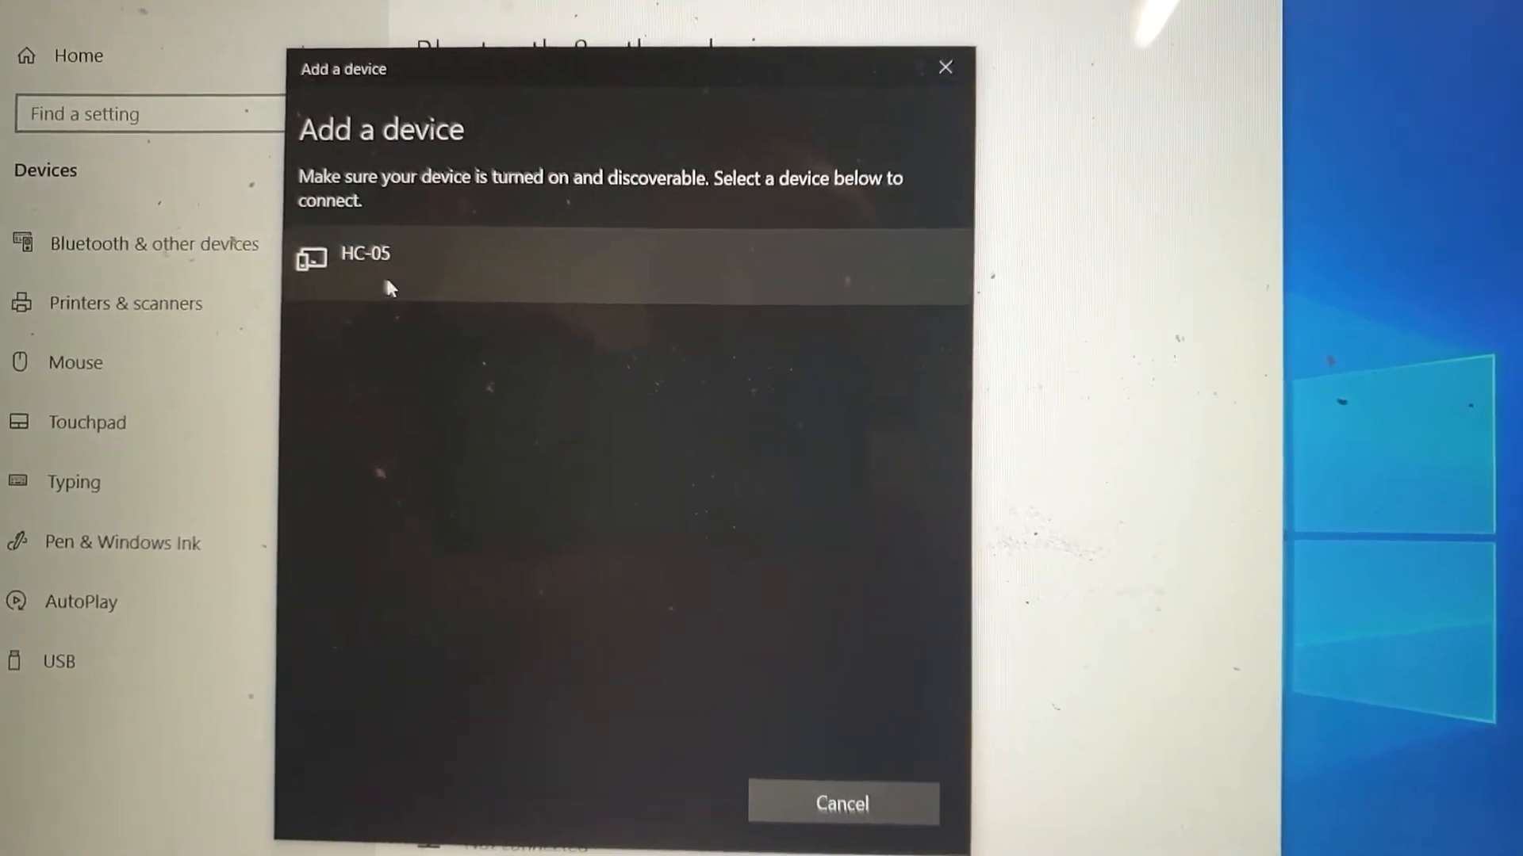
{"action": "left_click", "coordinate": [364, 254]}
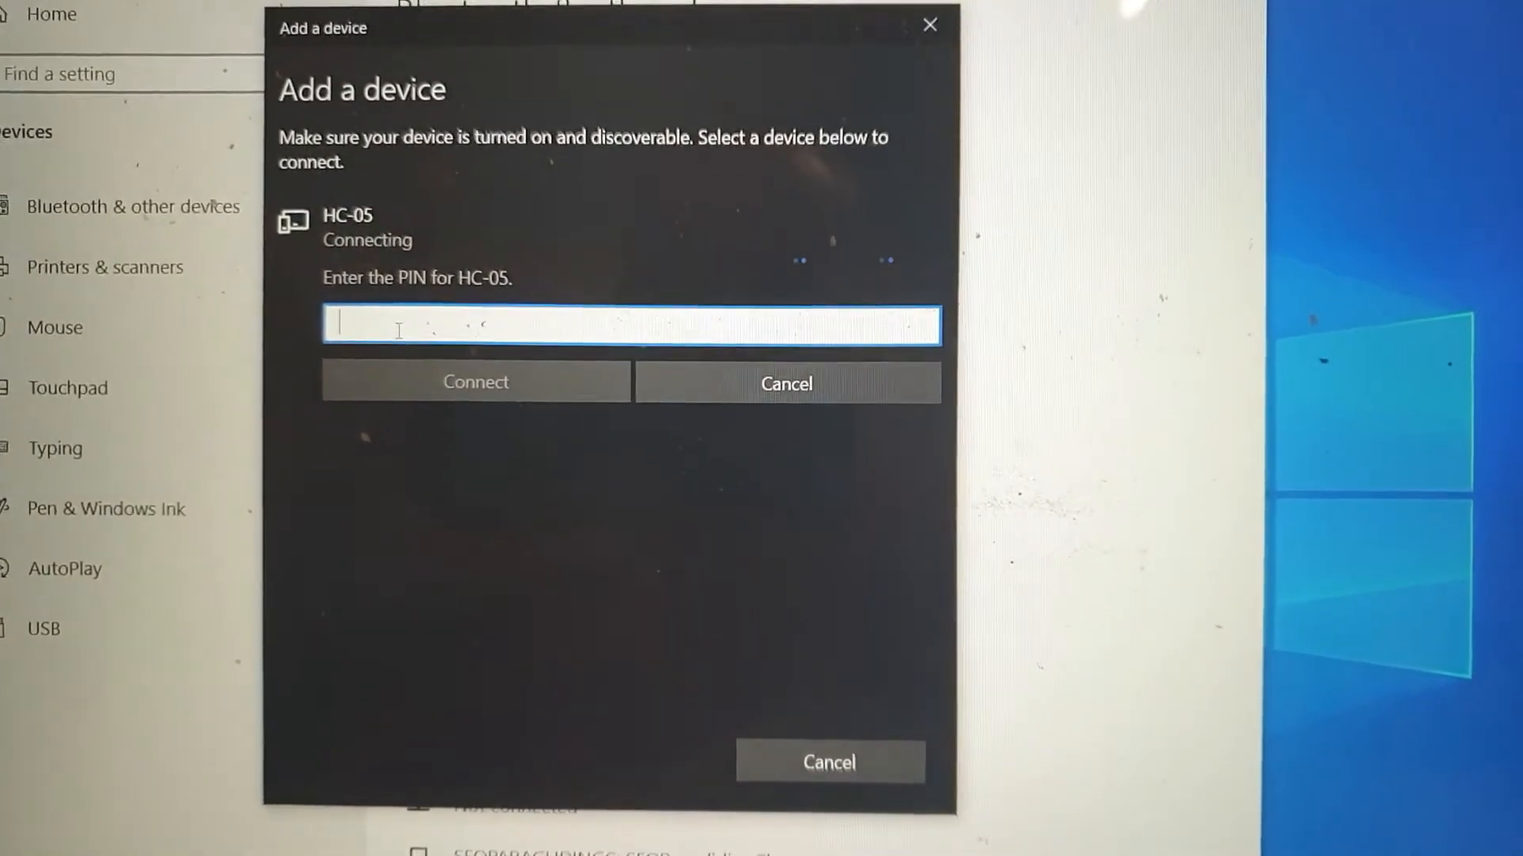
{"action": "type", "text": "1234"}
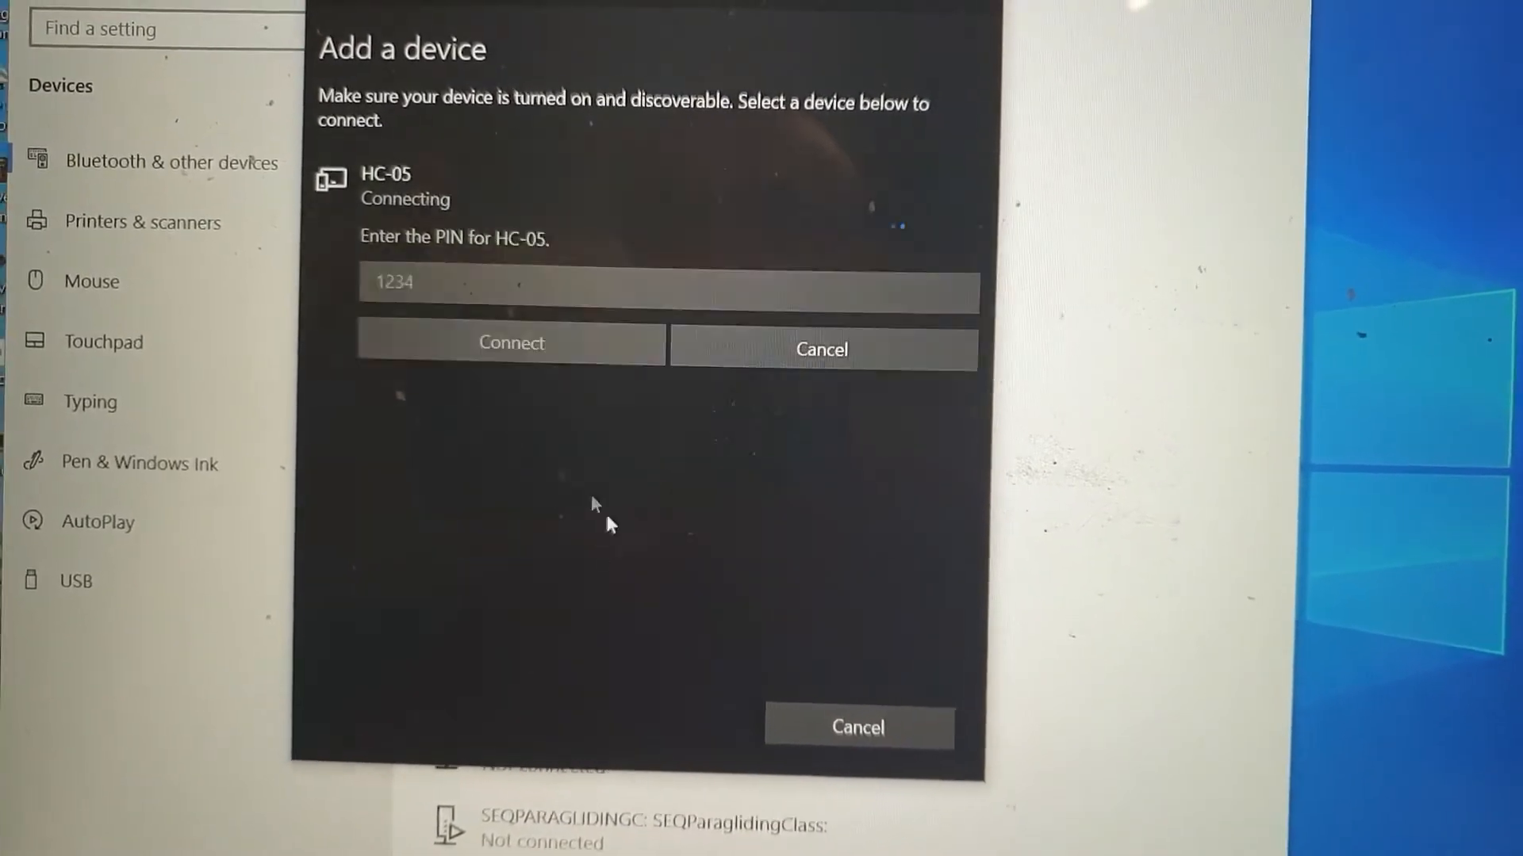
{"action": "left_click", "coordinate": [510, 343]}
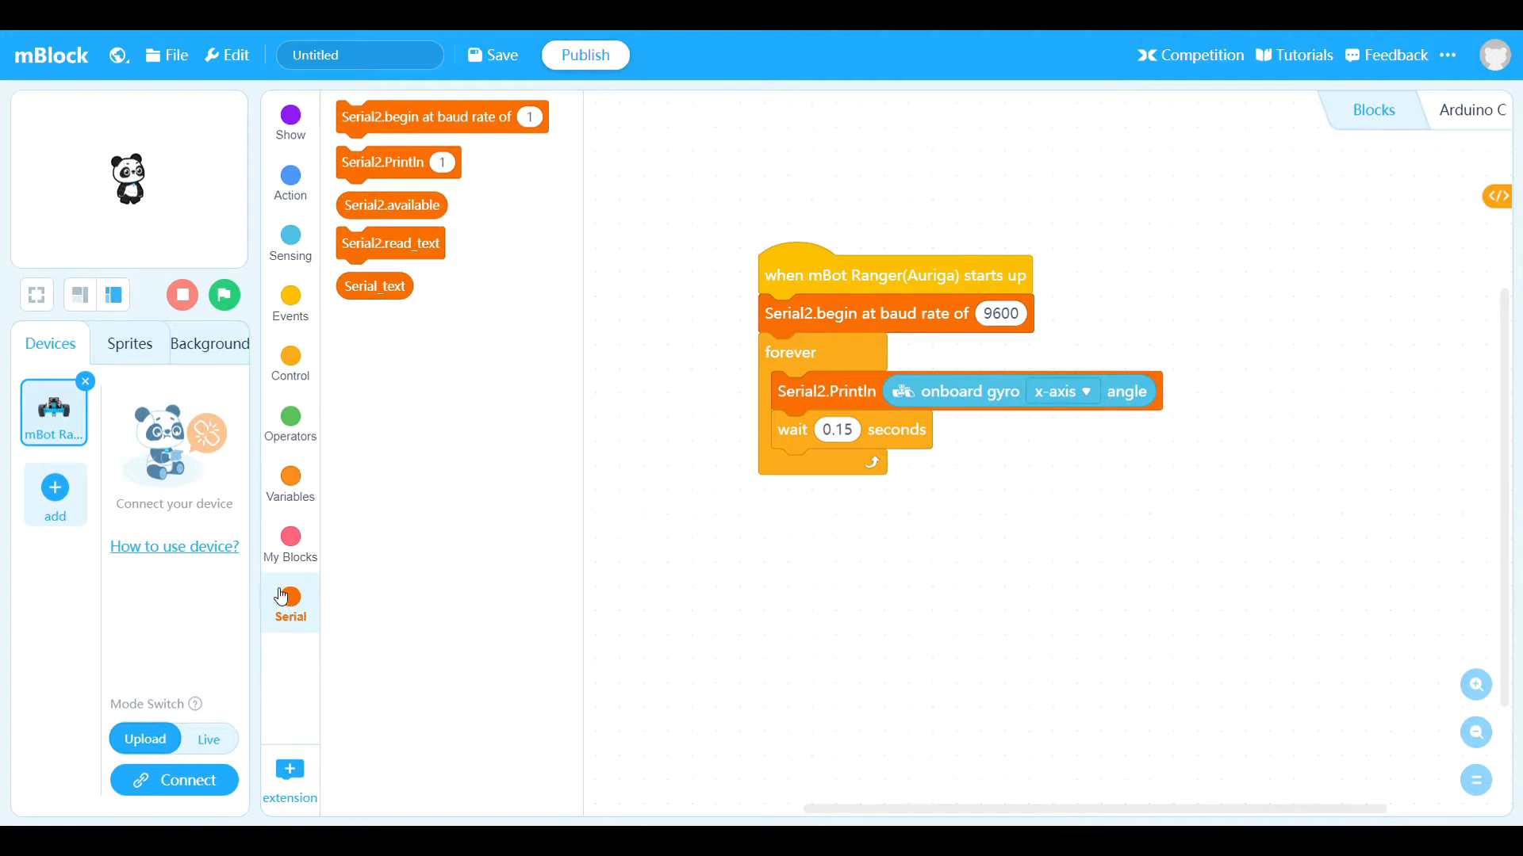
{"action": "mouse_move", "coordinate": [442, 155]}
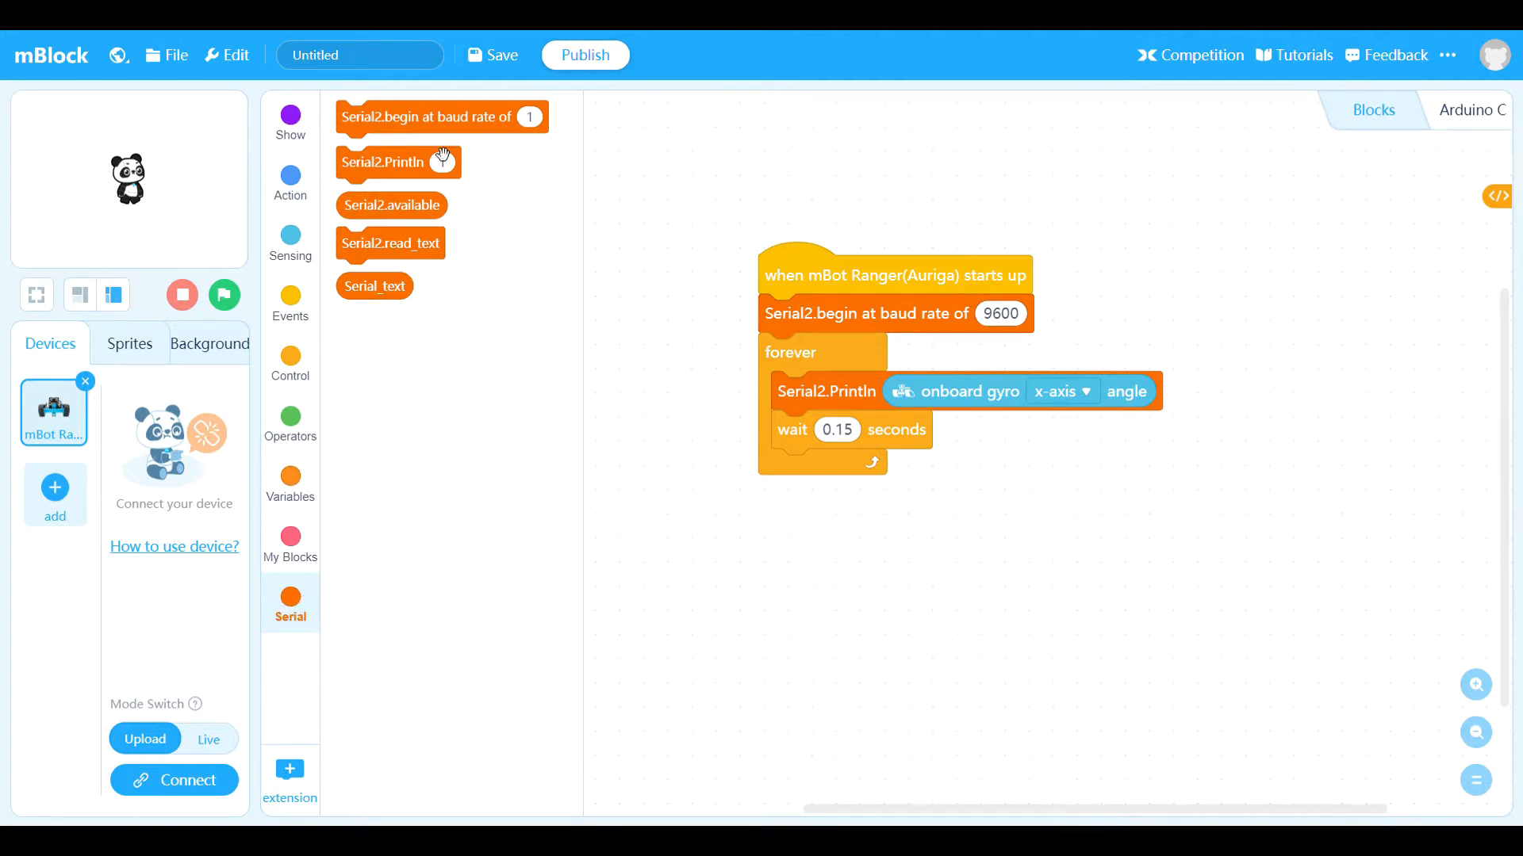
{"action": "mouse_move", "coordinate": [732, 330]}
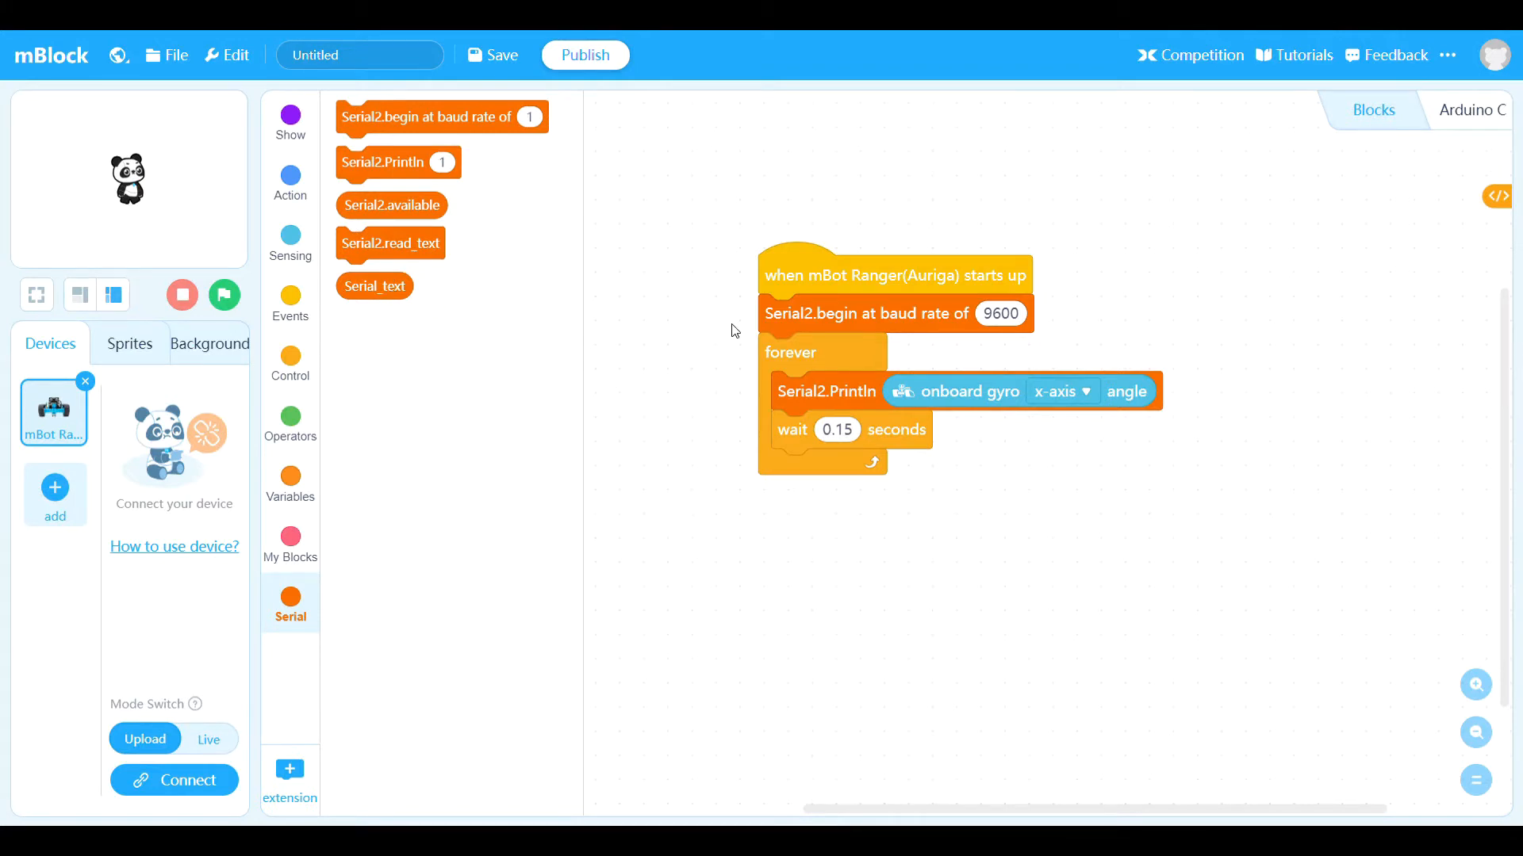
{"action": "mouse_move", "coordinate": [745, 320]}
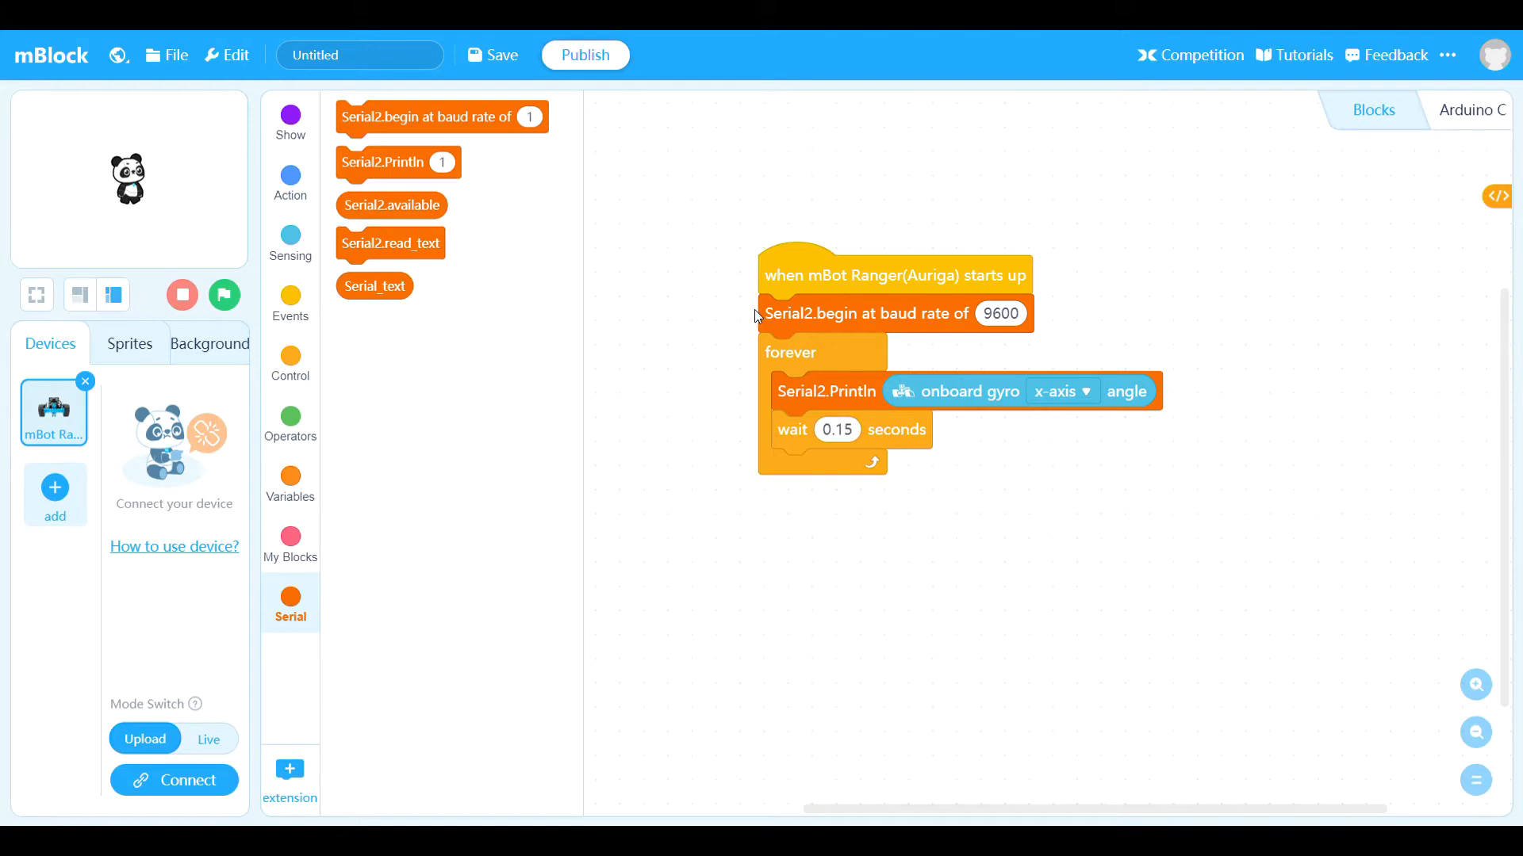
{"action": "mouse_move", "coordinate": [950, 332]}
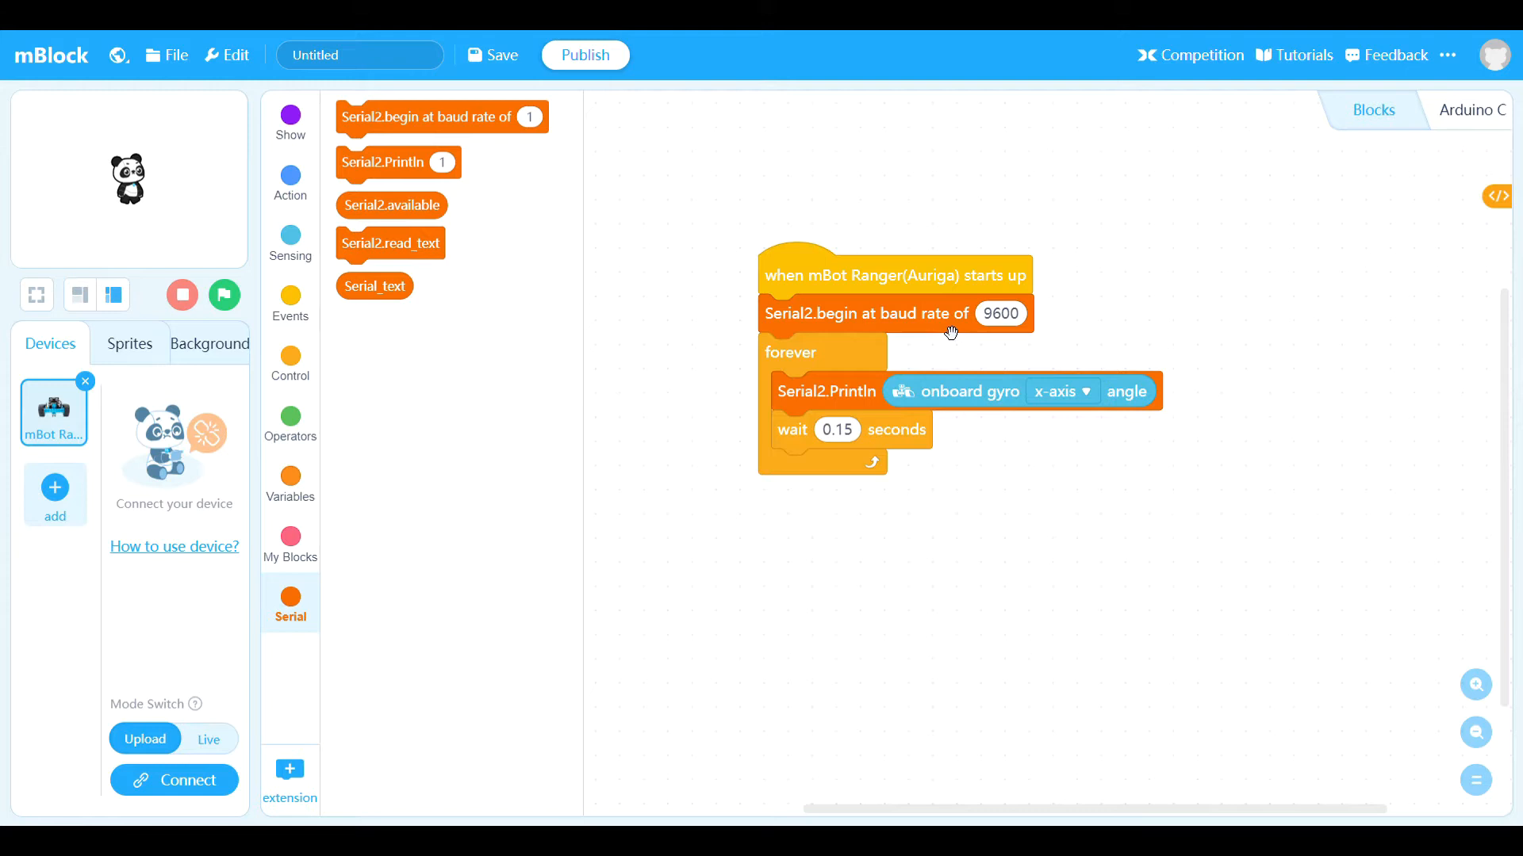
{"action": "mouse_move", "coordinate": [1047, 319]}
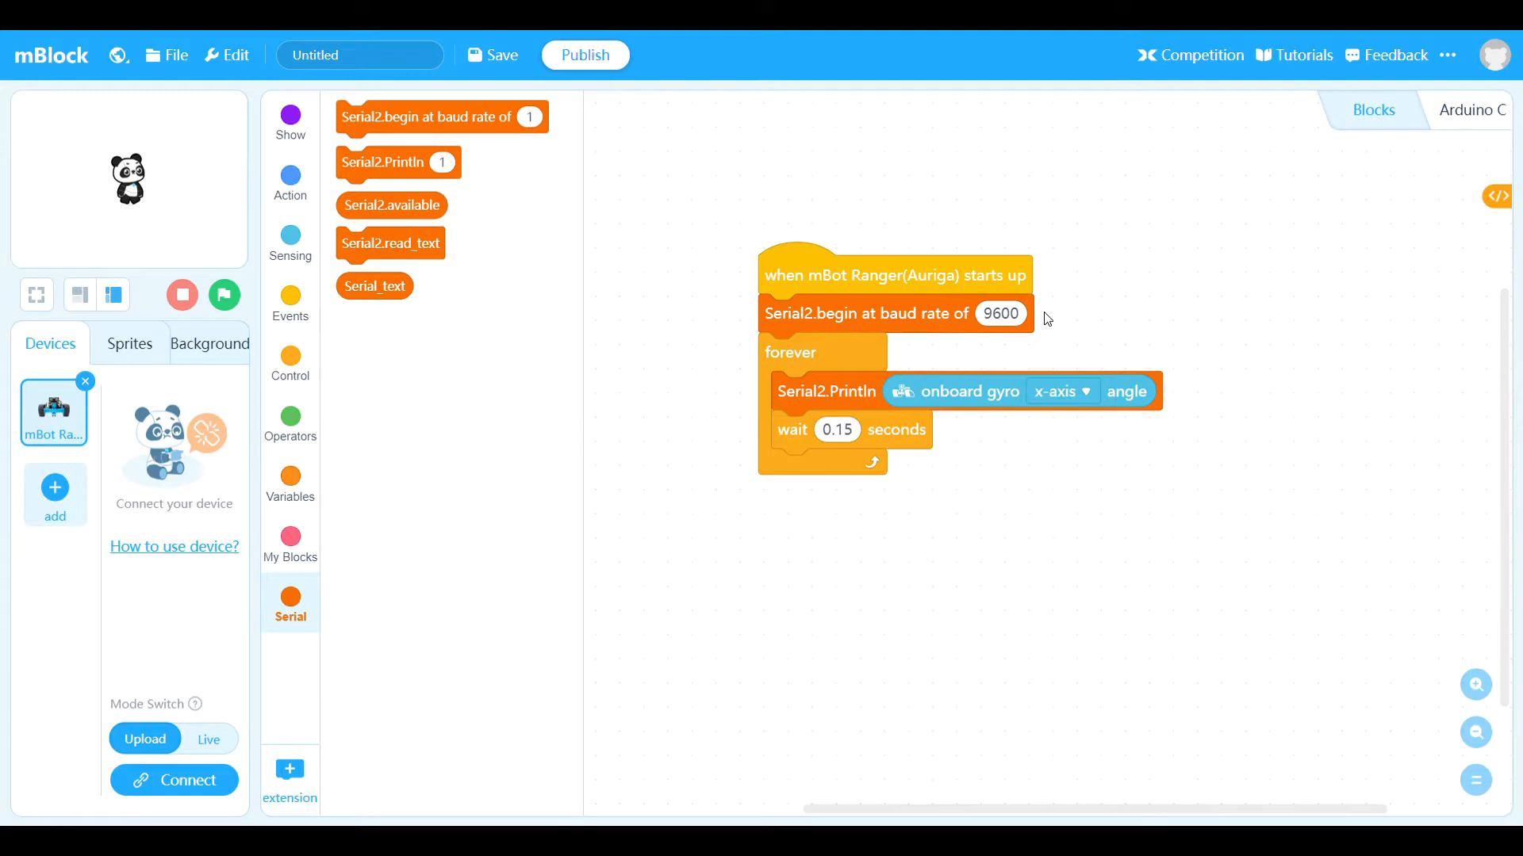
{"action": "mouse_move", "coordinate": [991, 342]}
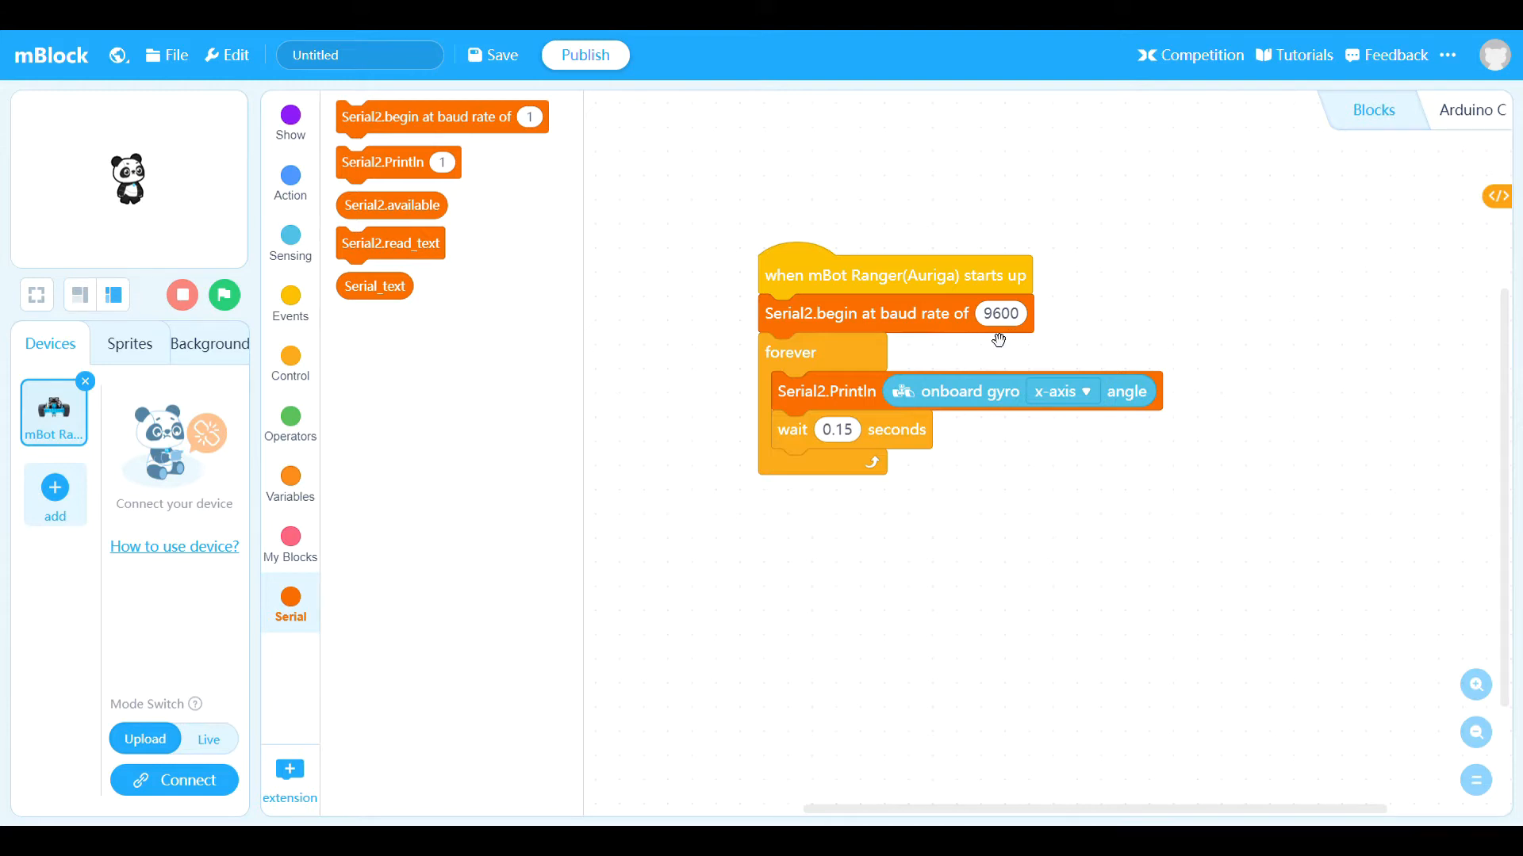
{"action": "mouse_move", "coordinate": [1051, 330]}
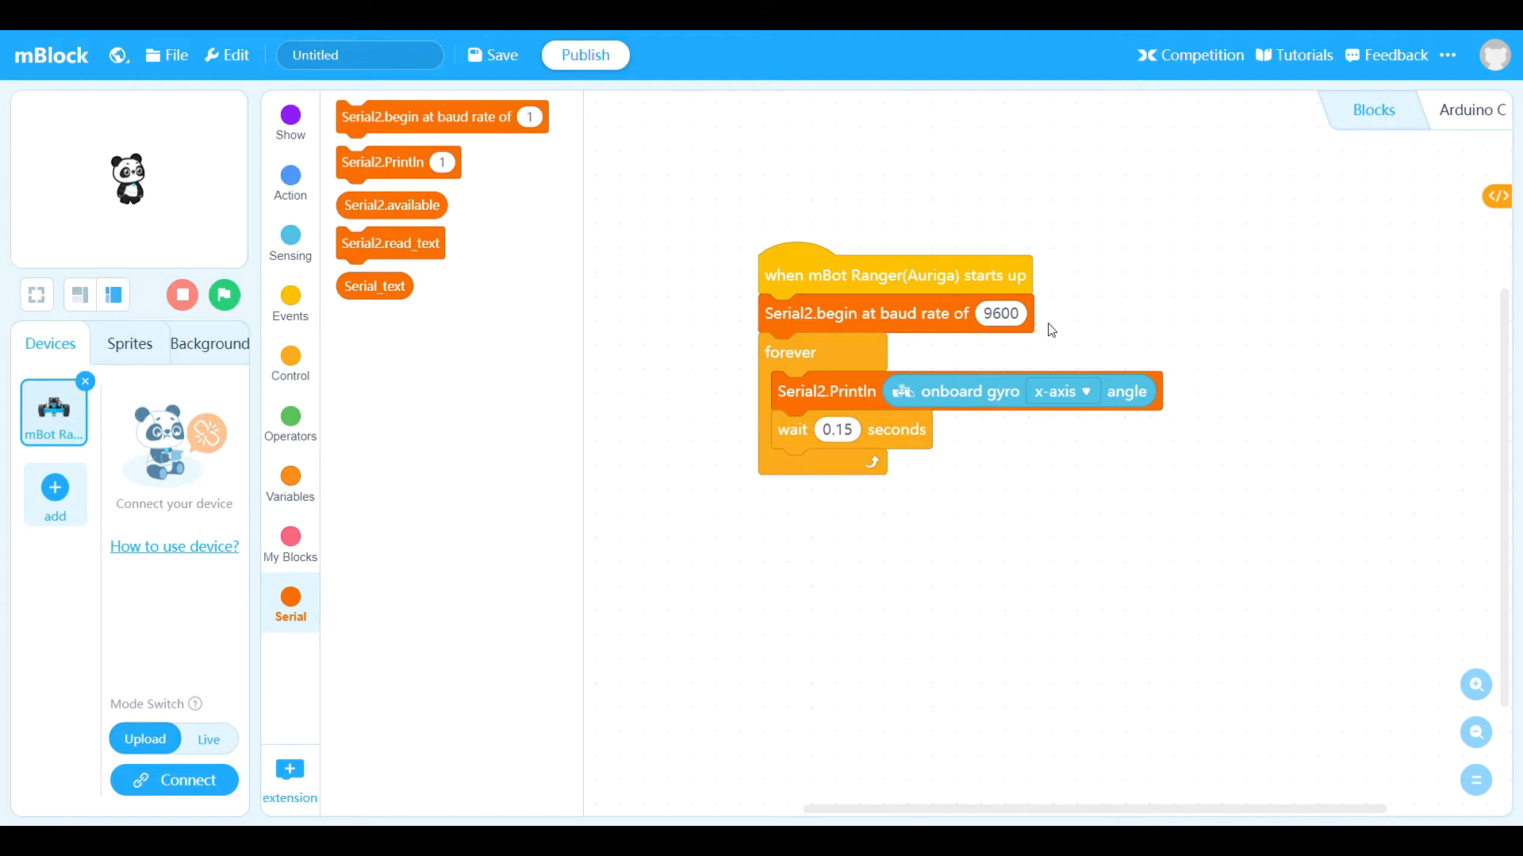
{"action": "mouse_move", "coordinate": [967, 337]}
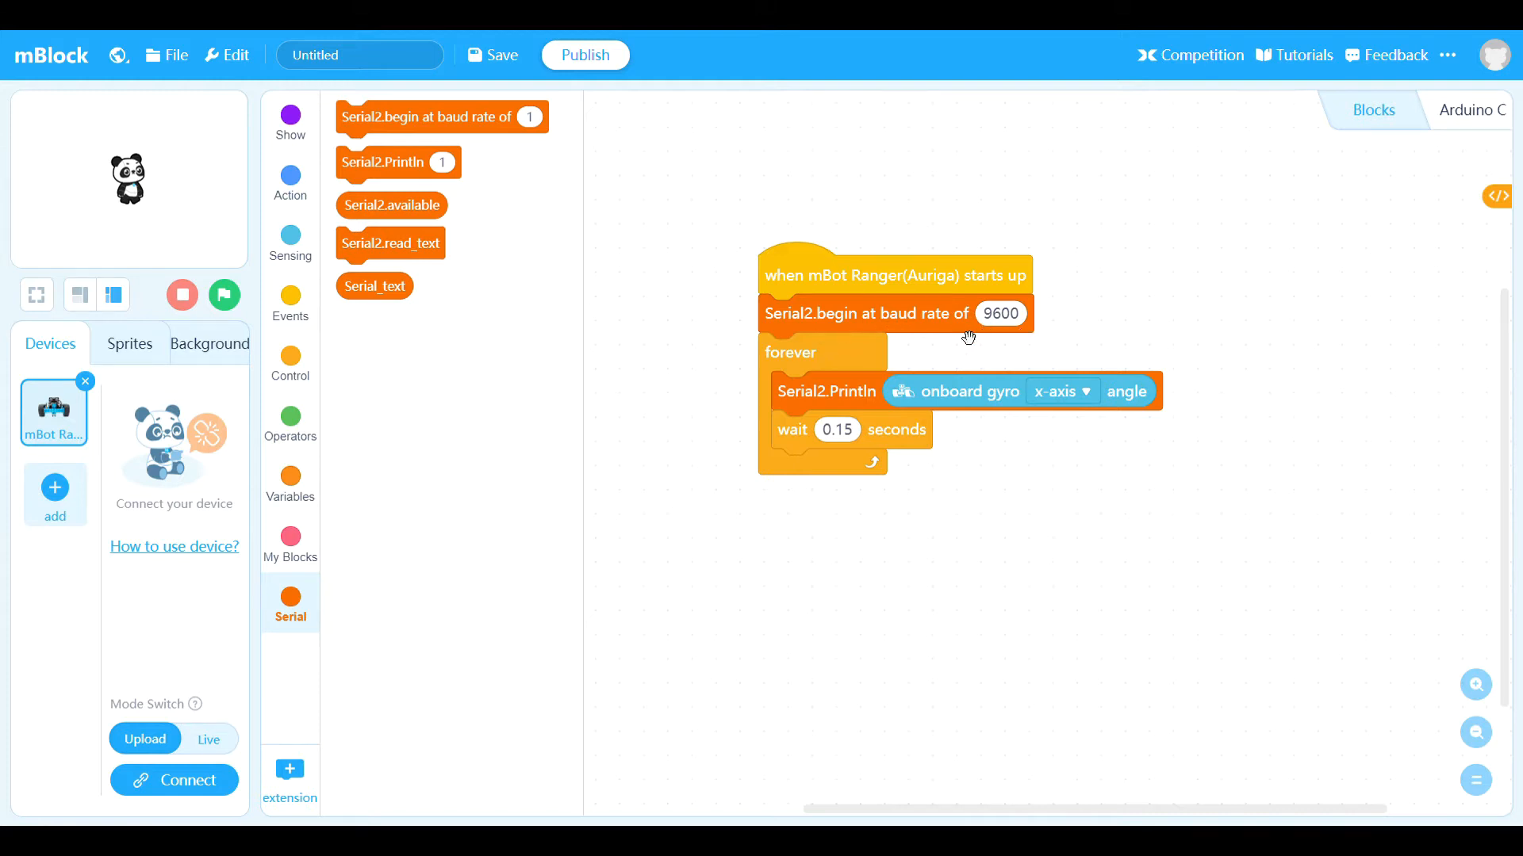
{"action": "mouse_move", "coordinate": [819, 405]}
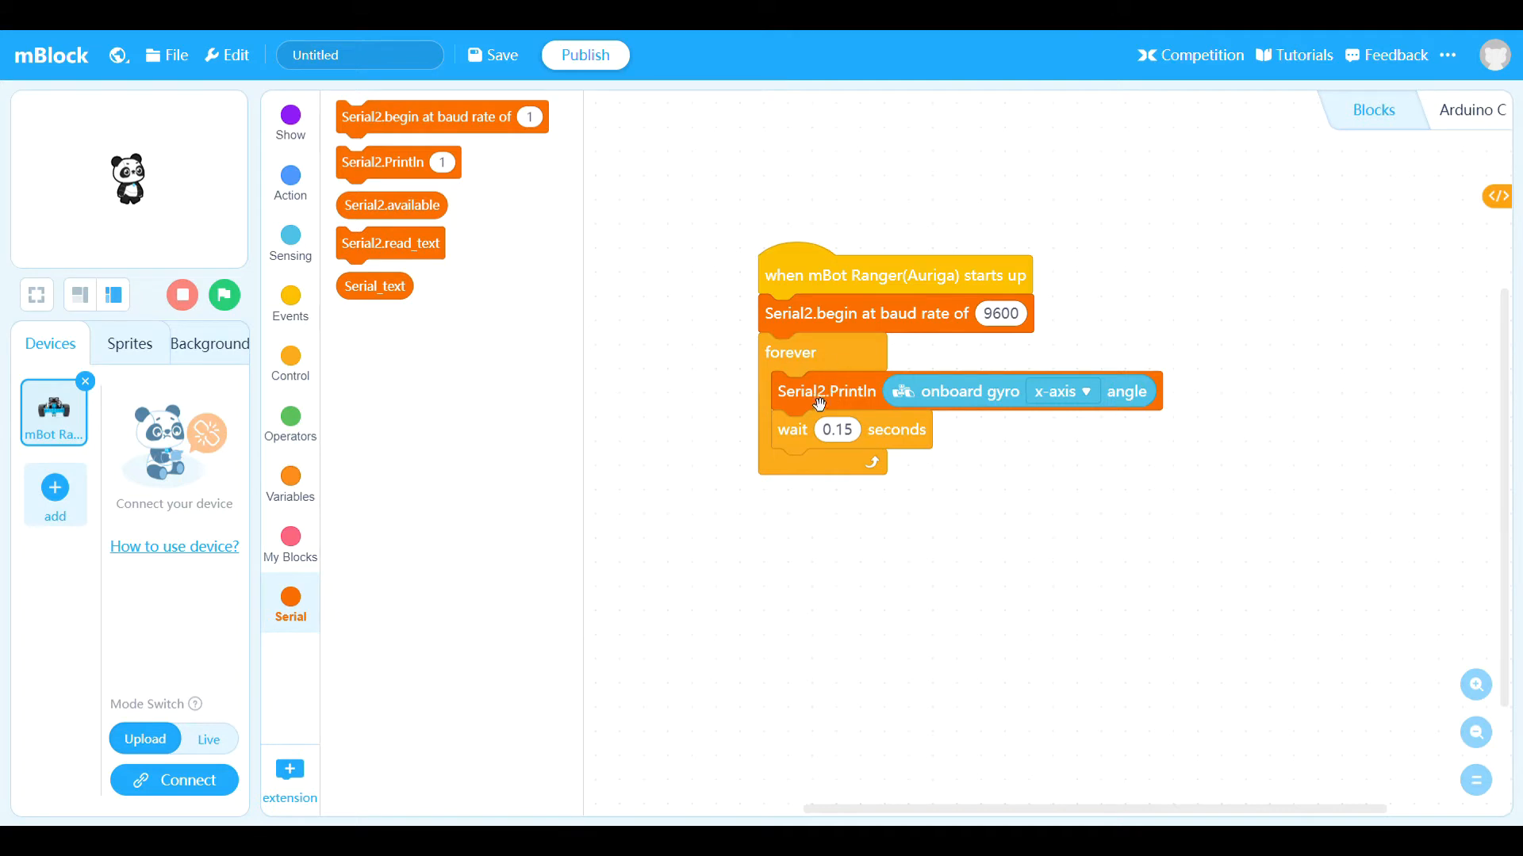
{"action": "mouse_move", "coordinate": [867, 410]}
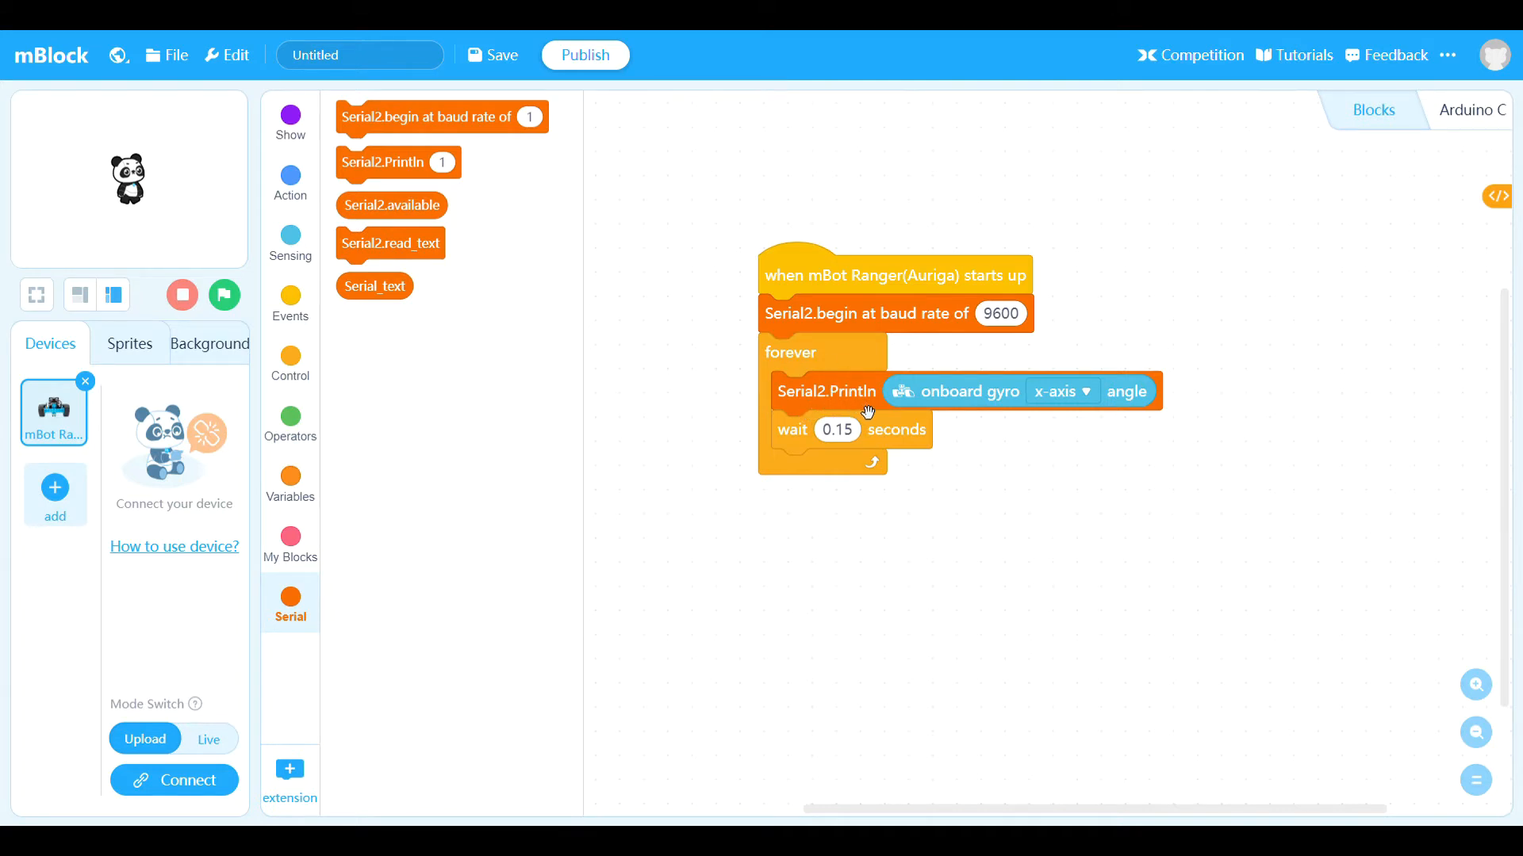
{"action": "mouse_move", "coordinate": [1033, 406]}
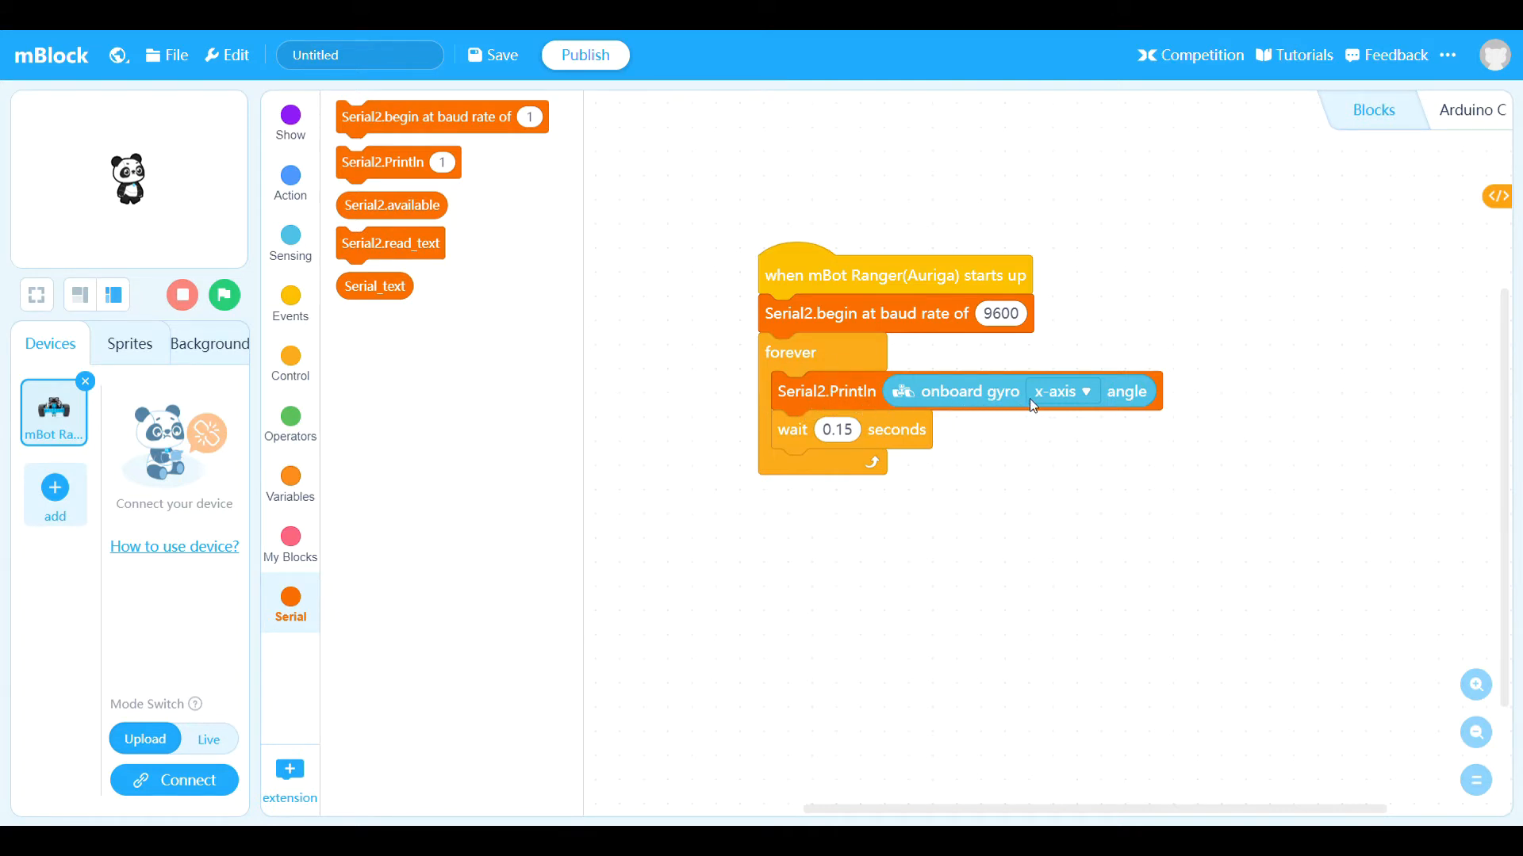
{"action": "mouse_move", "coordinate": [1144, 406]}
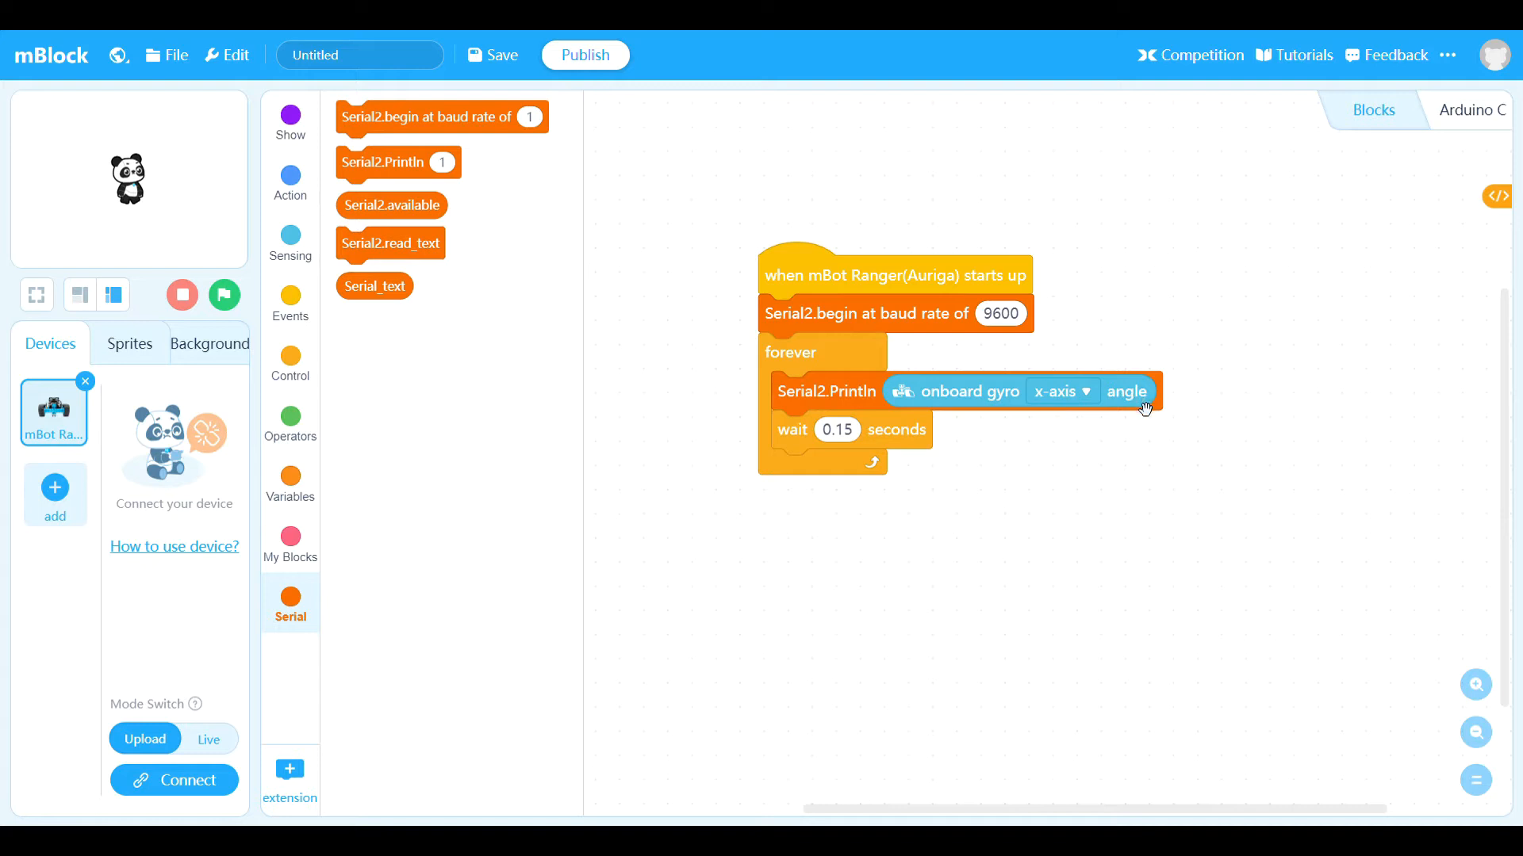
{"action": "mouse_move", "coordinate": [873, 450]}
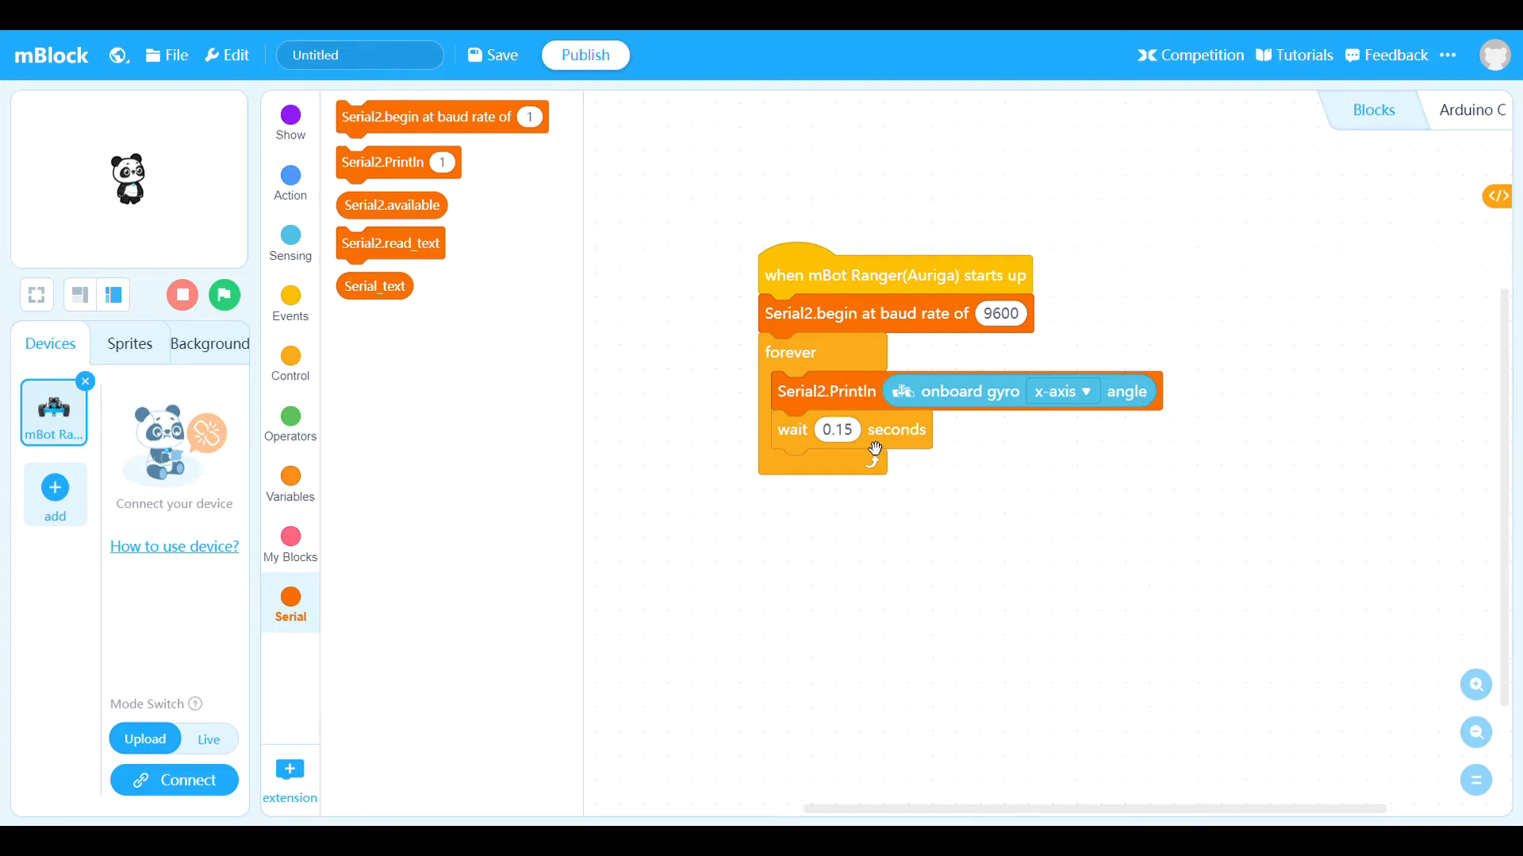
{"action": "mouse_move", "coordinate": [758, 437]}
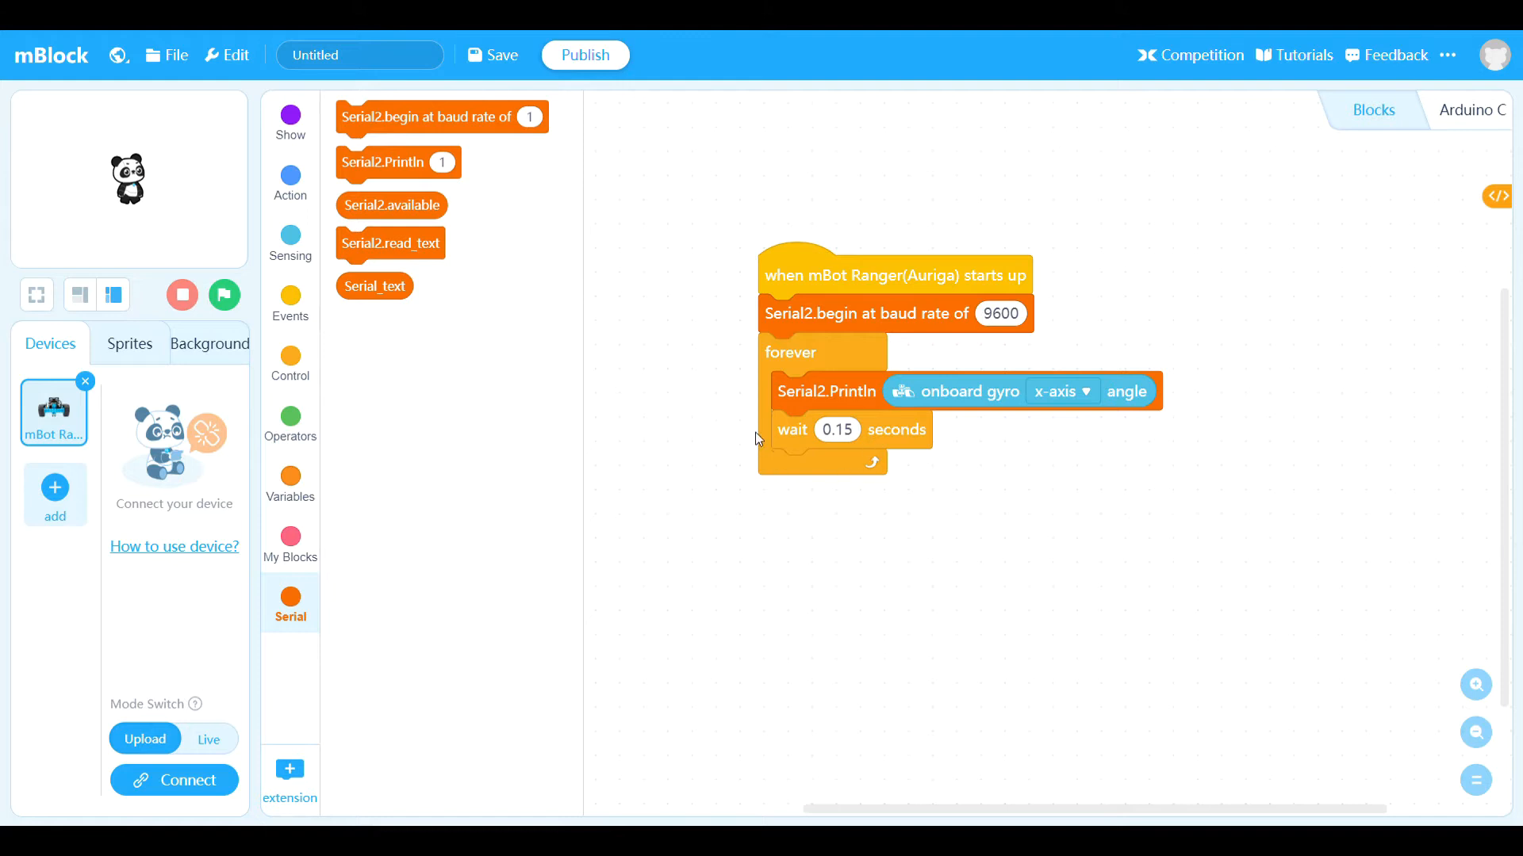
{"action": "mouse_move", "coordinate": [1071, 765]}
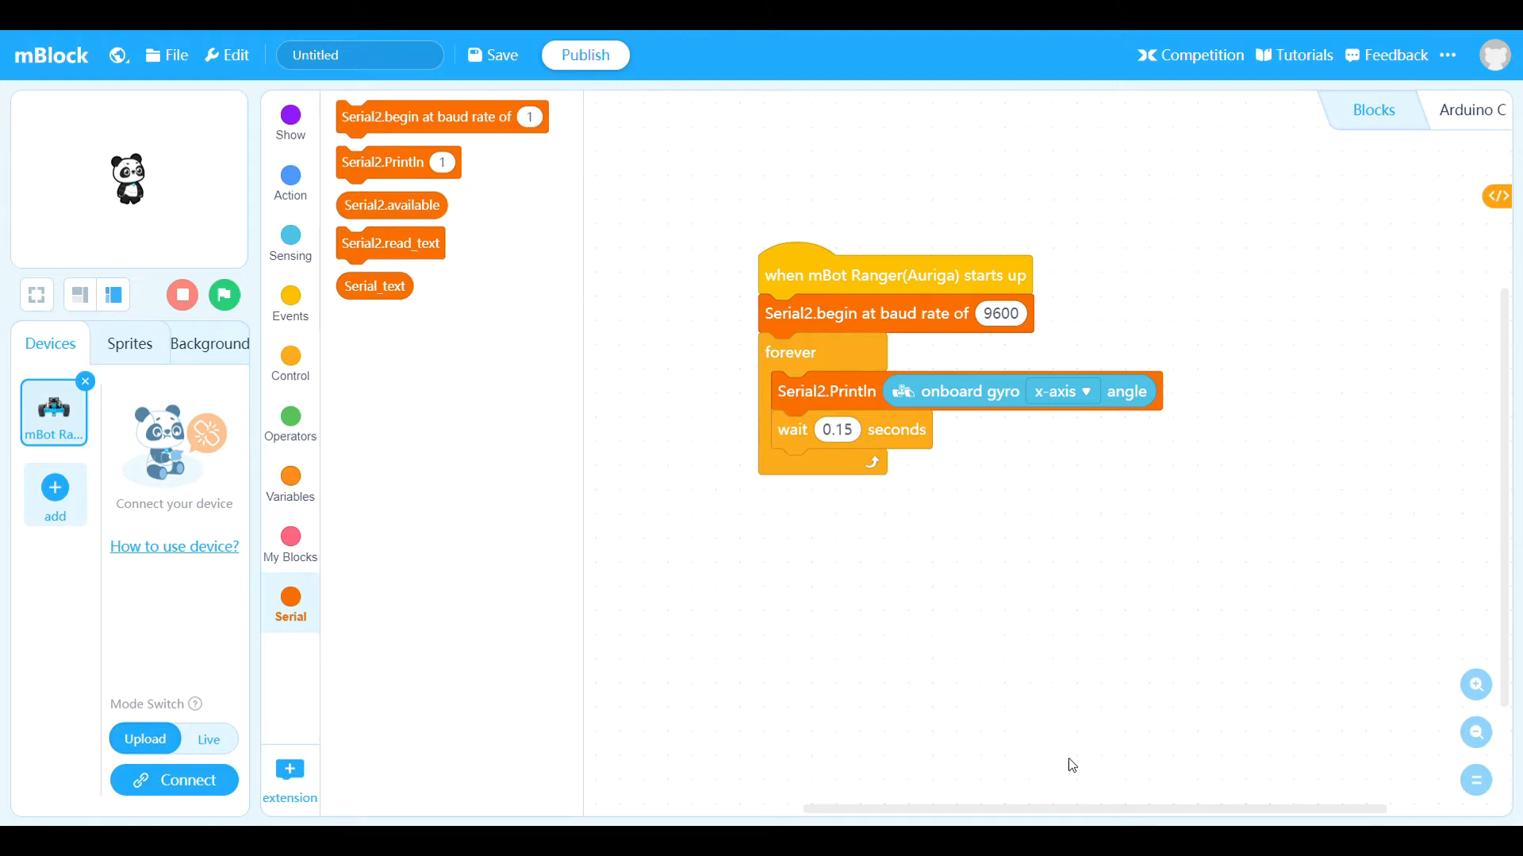
{"action": "mouse_move", "coordinate": [83, 51]}
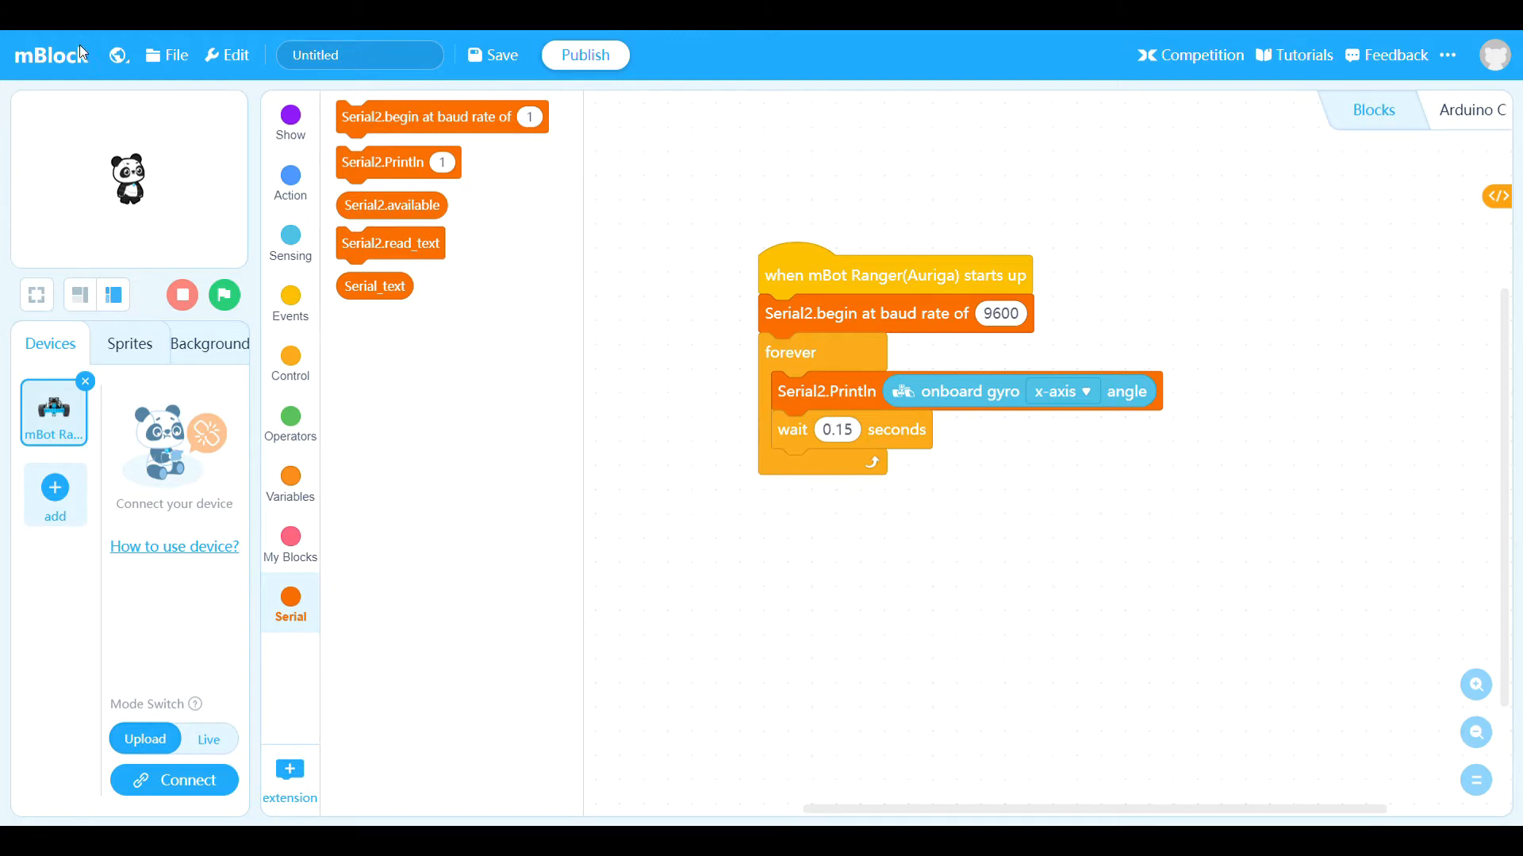